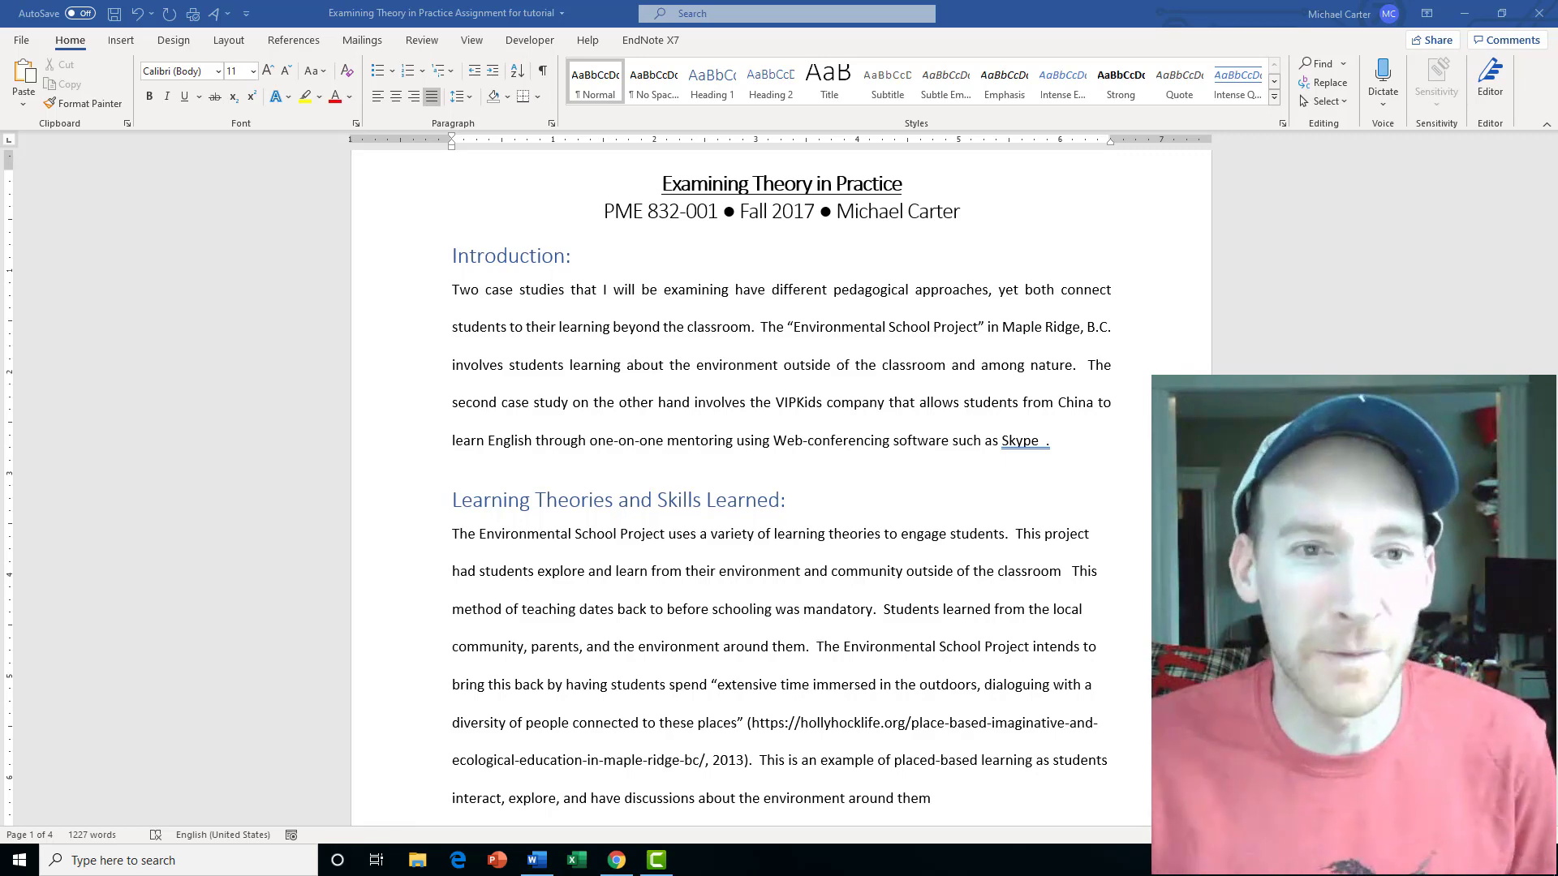
{"action": "mouse_move", "coordinate": [1033, 467]}
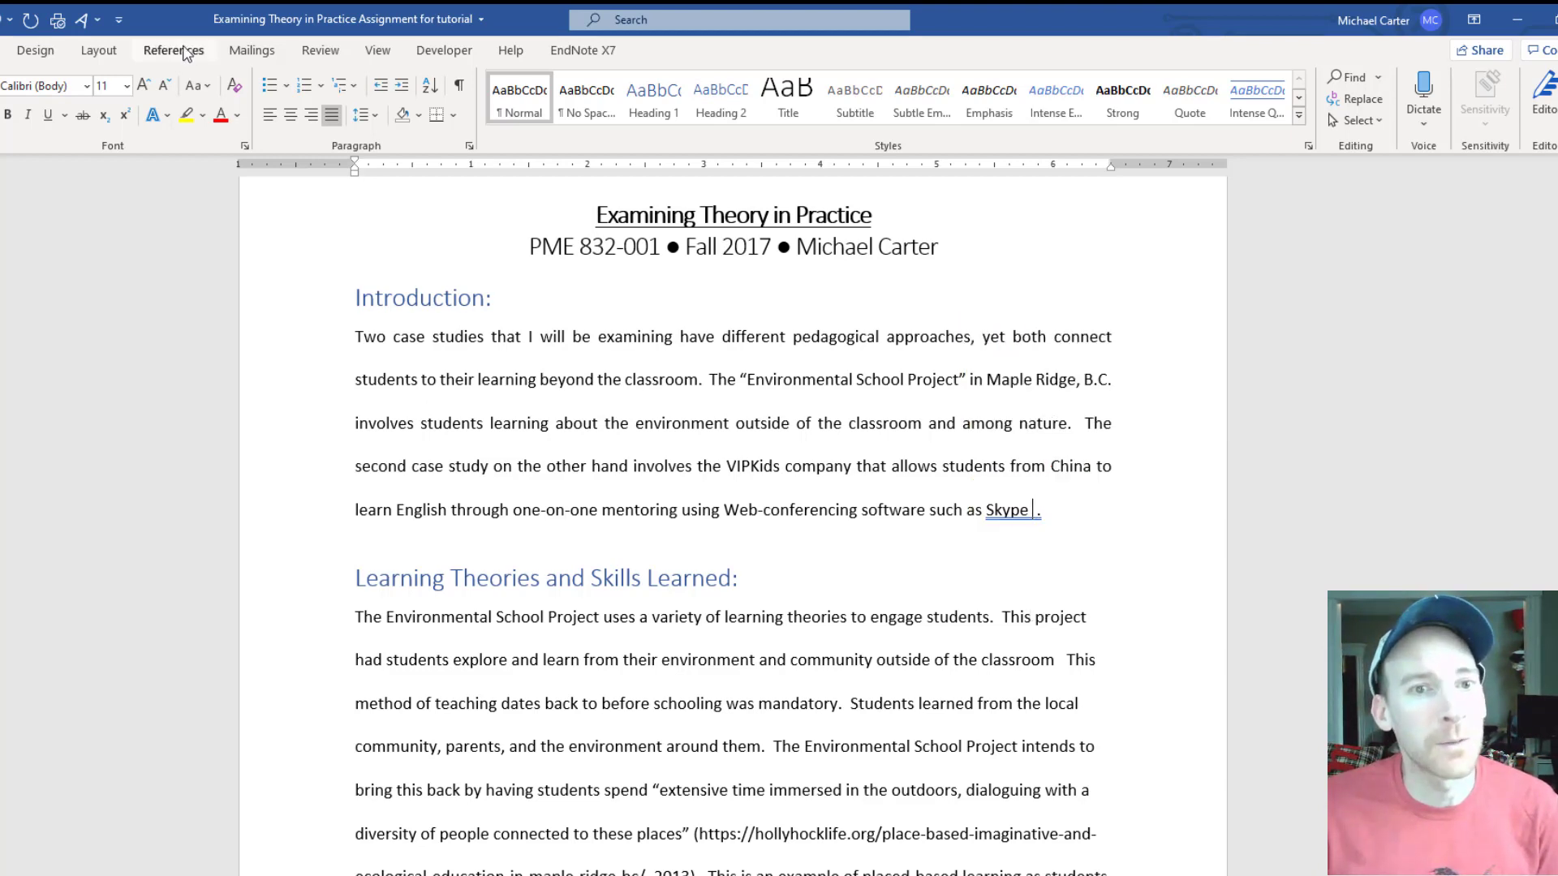
Show the References ribbon with its citation and bibliography tools
{"action": "left_click", "coordinate": [173, 50]}
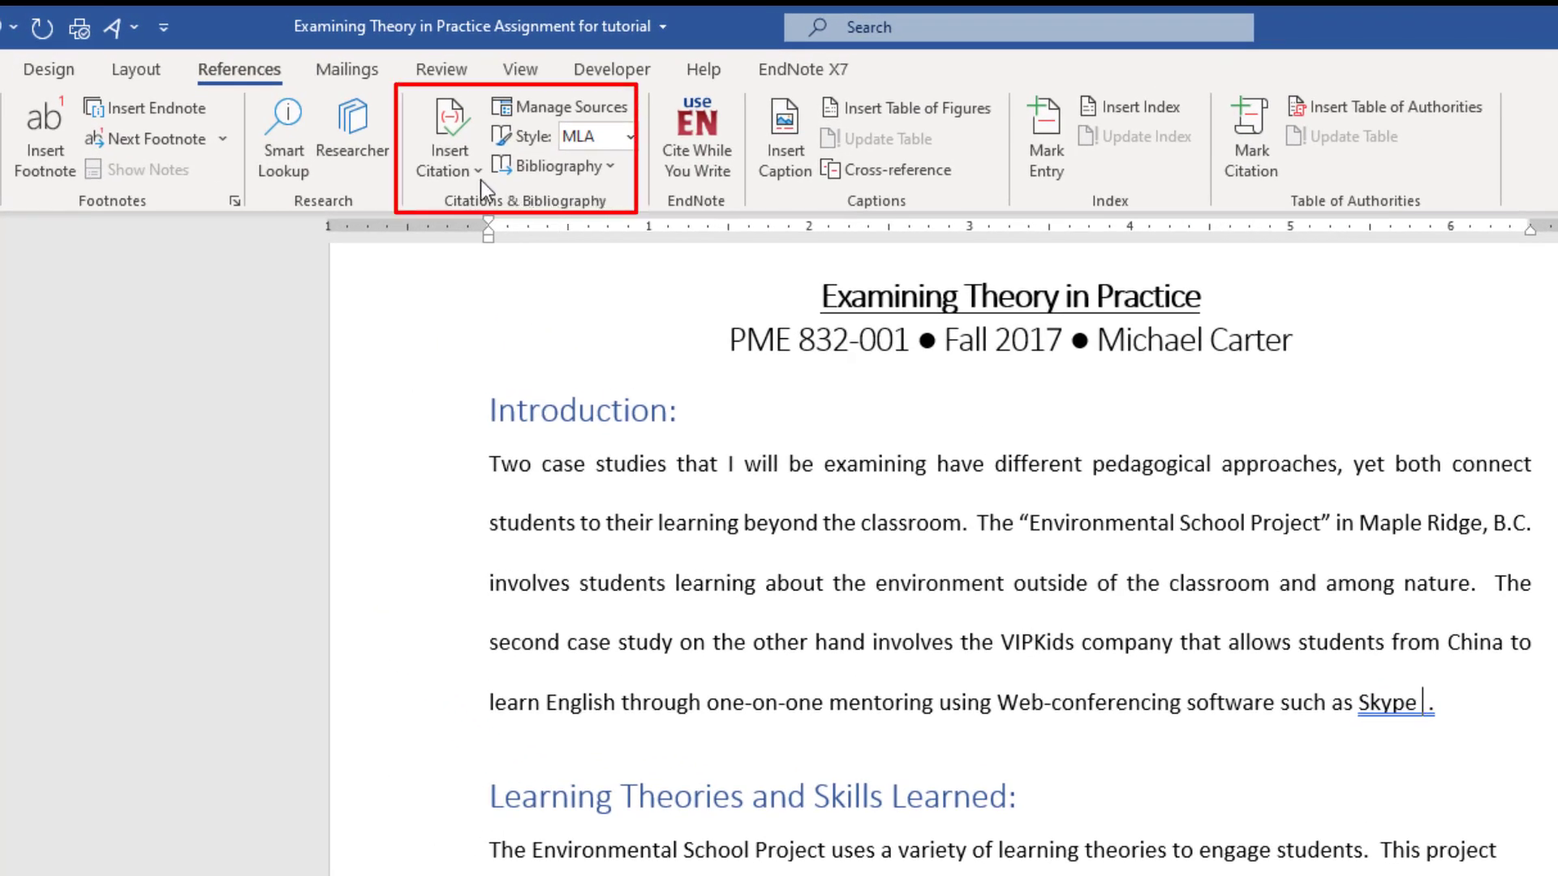
{"action": "mouse_move", "coordinate": [448, 149]}
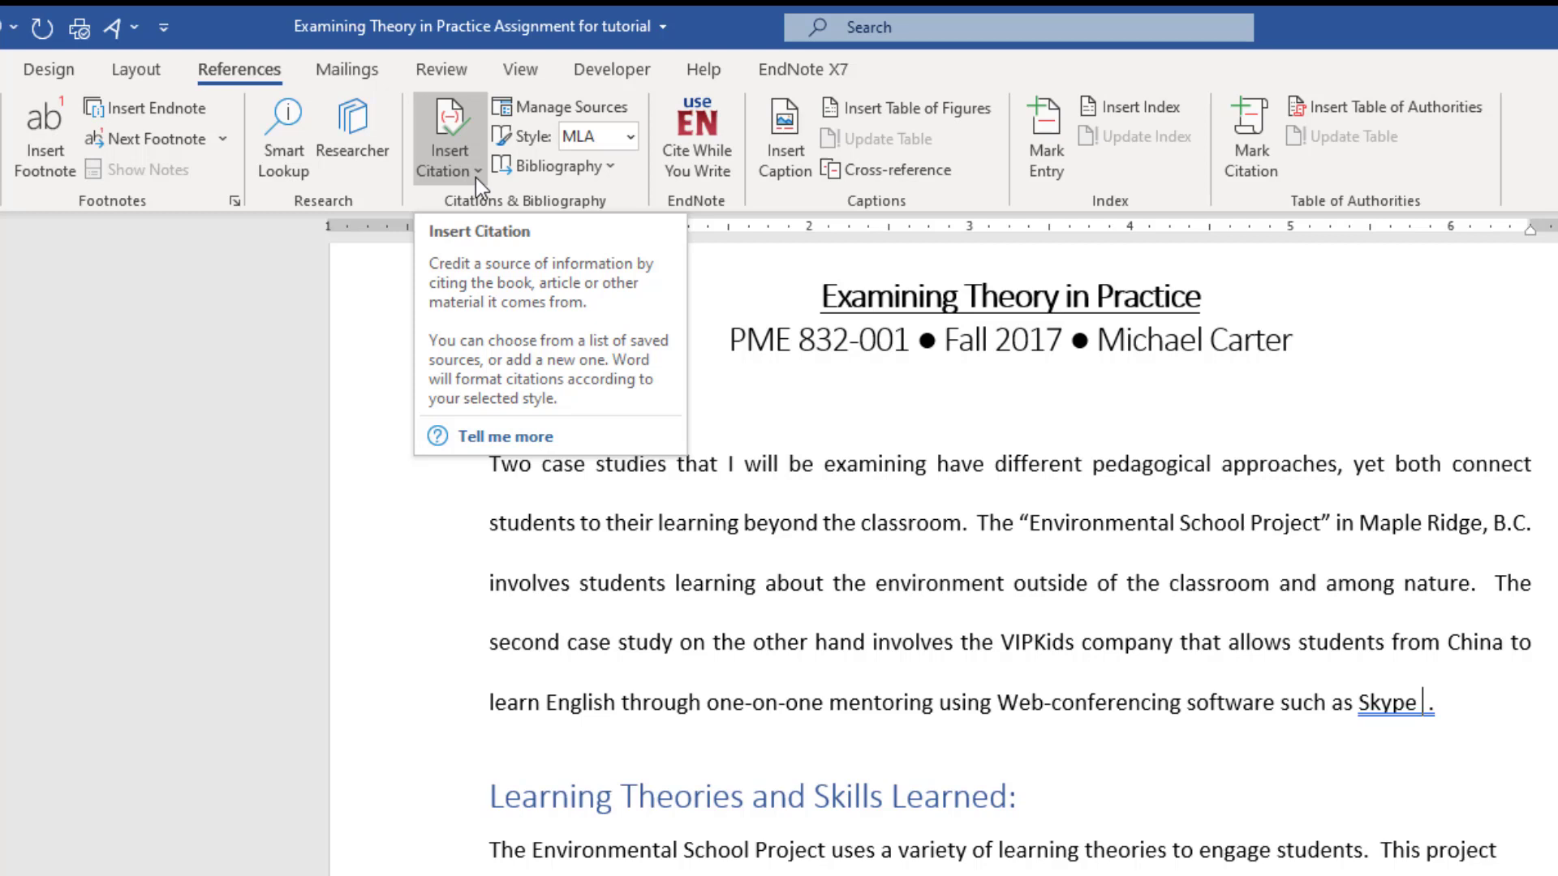
{"action": "mouse_move", "coordinate": [479, 187]}
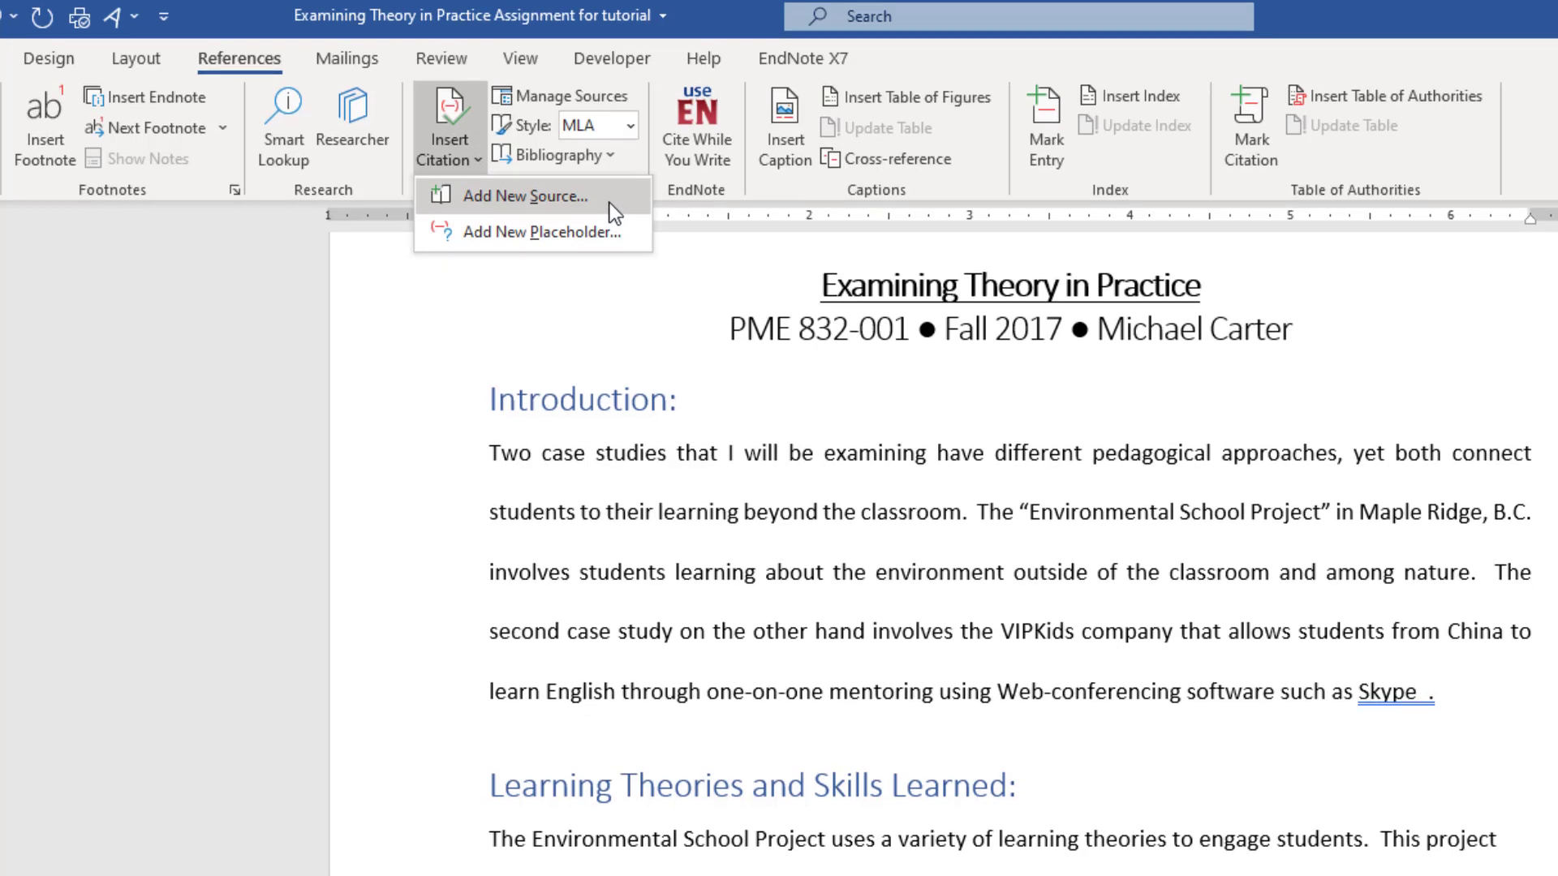
Create a Web site source with corporate author VIP KID, published June 15, 2006, accessed September 24, 2020
{"action": "left_click", "coordinate": [527, 196]}
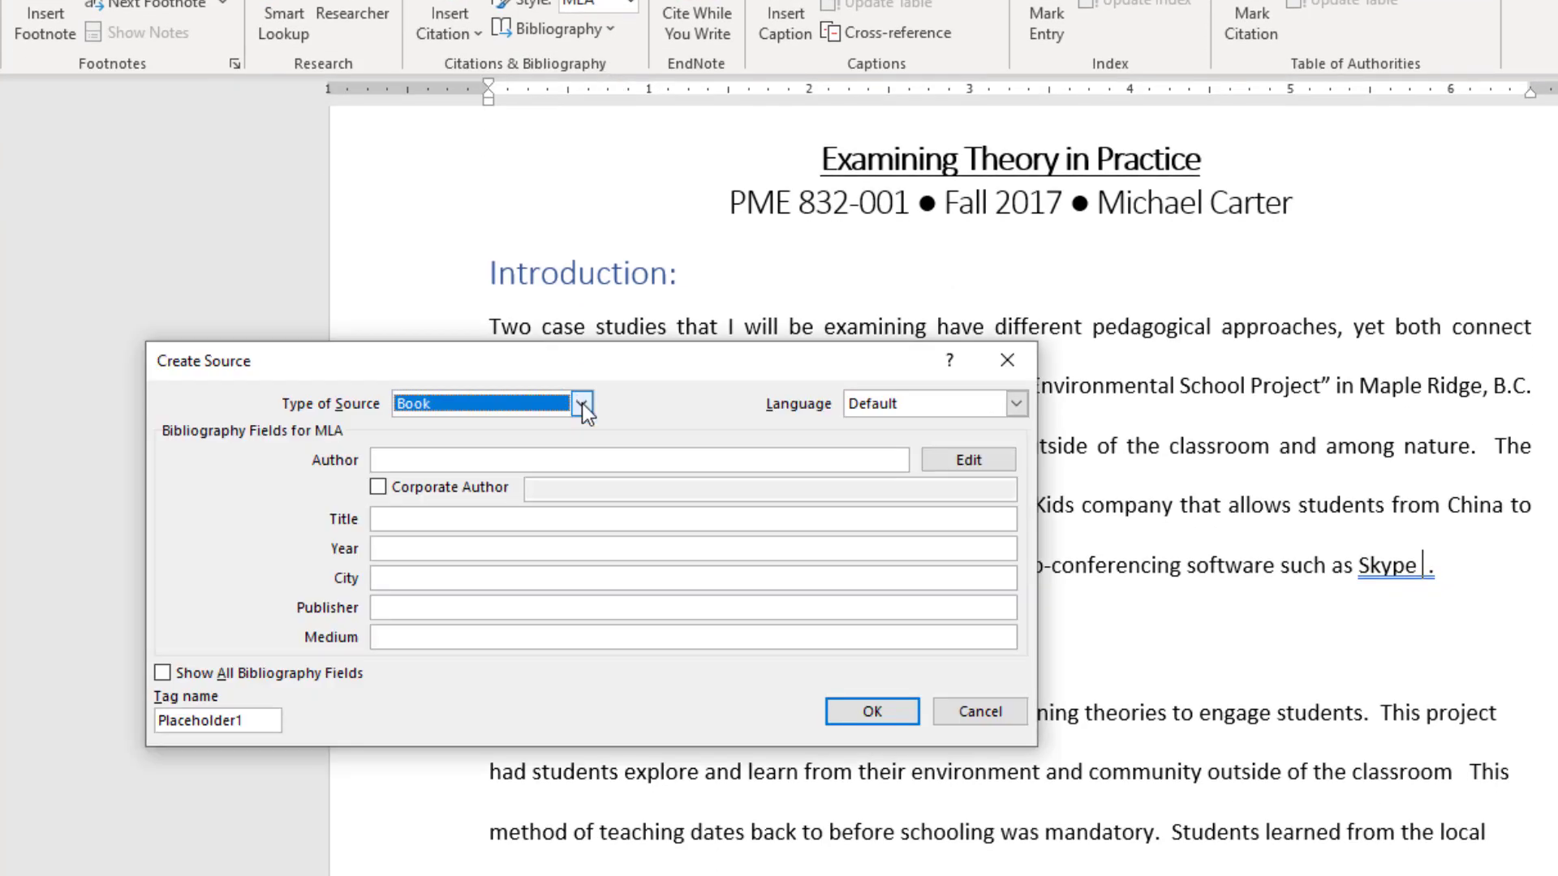
{"action": "left_click", "coordinate": [581, 404]}
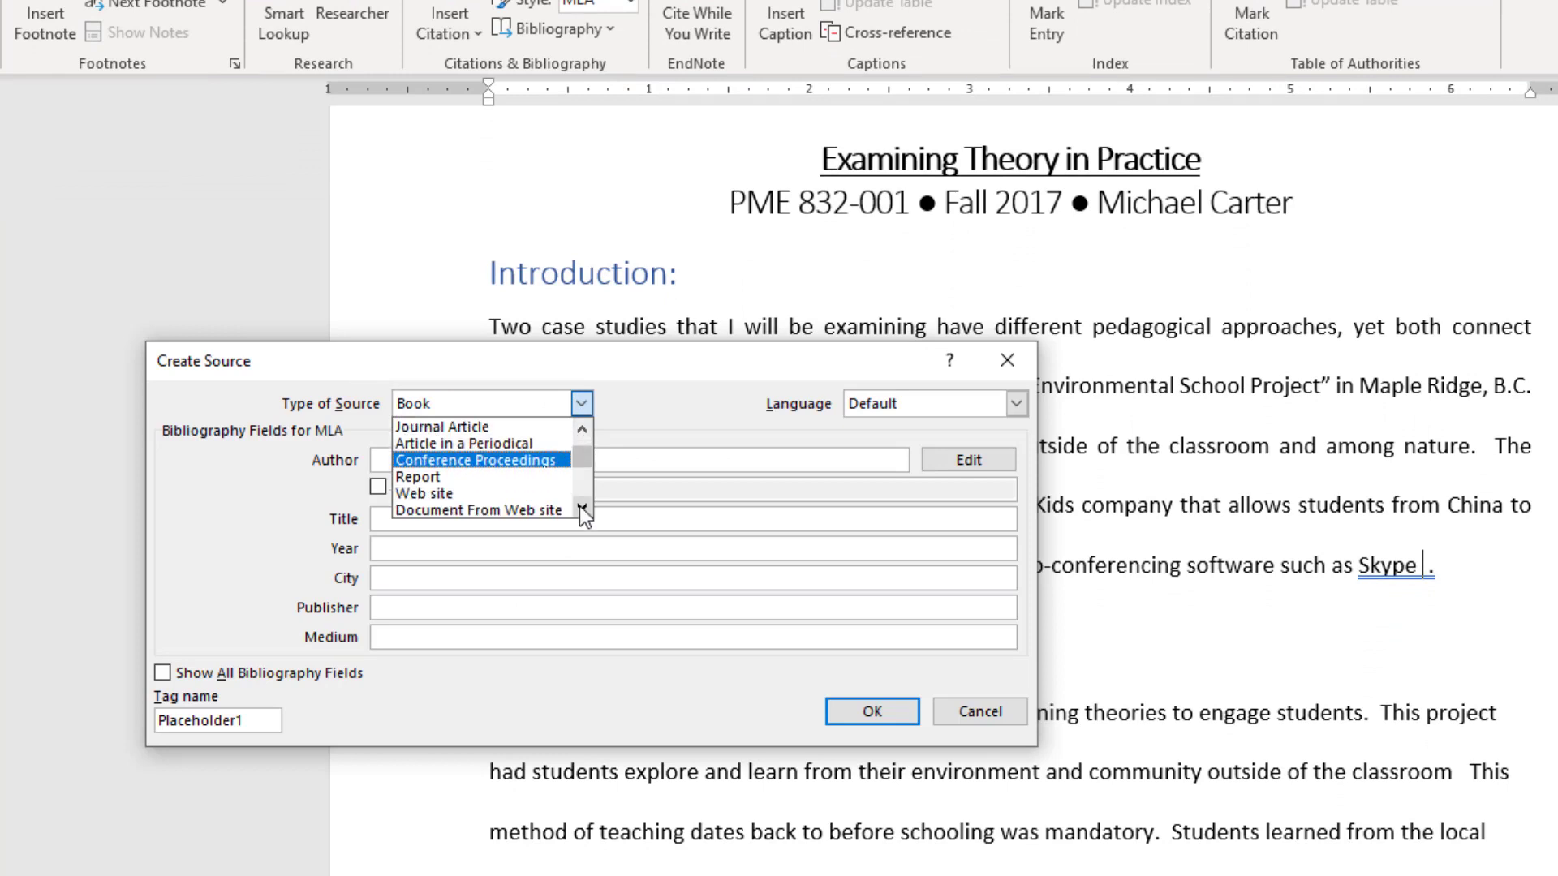
{"action": "left_click", "coordinate": [423, 494]}
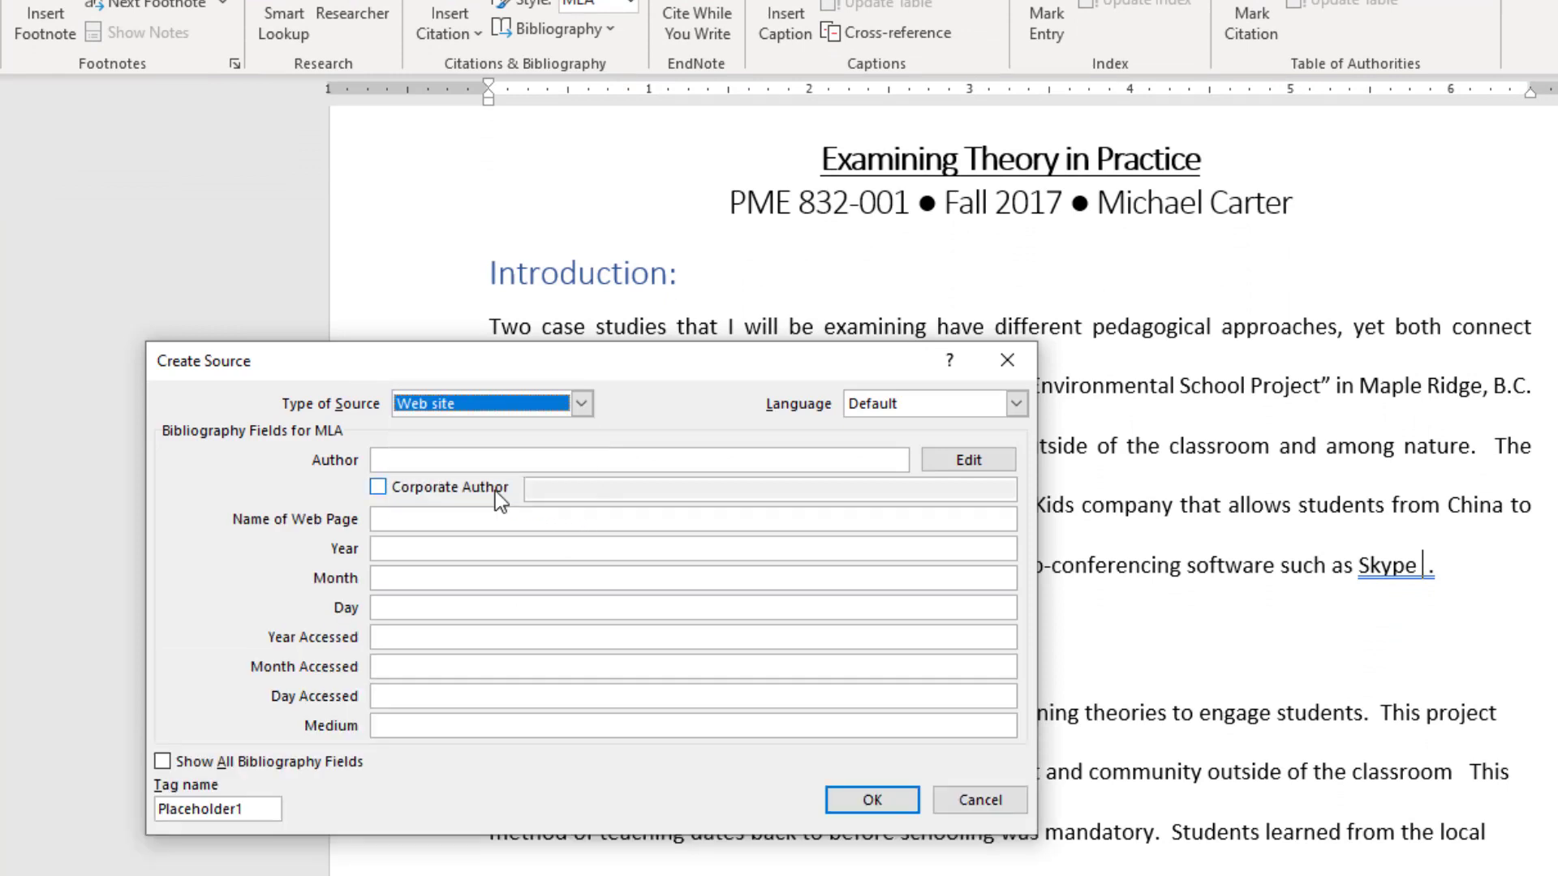
{"action": "left_click", "coordinate": [665, 459]}
{"action": "type", "text": "VIP KID"}
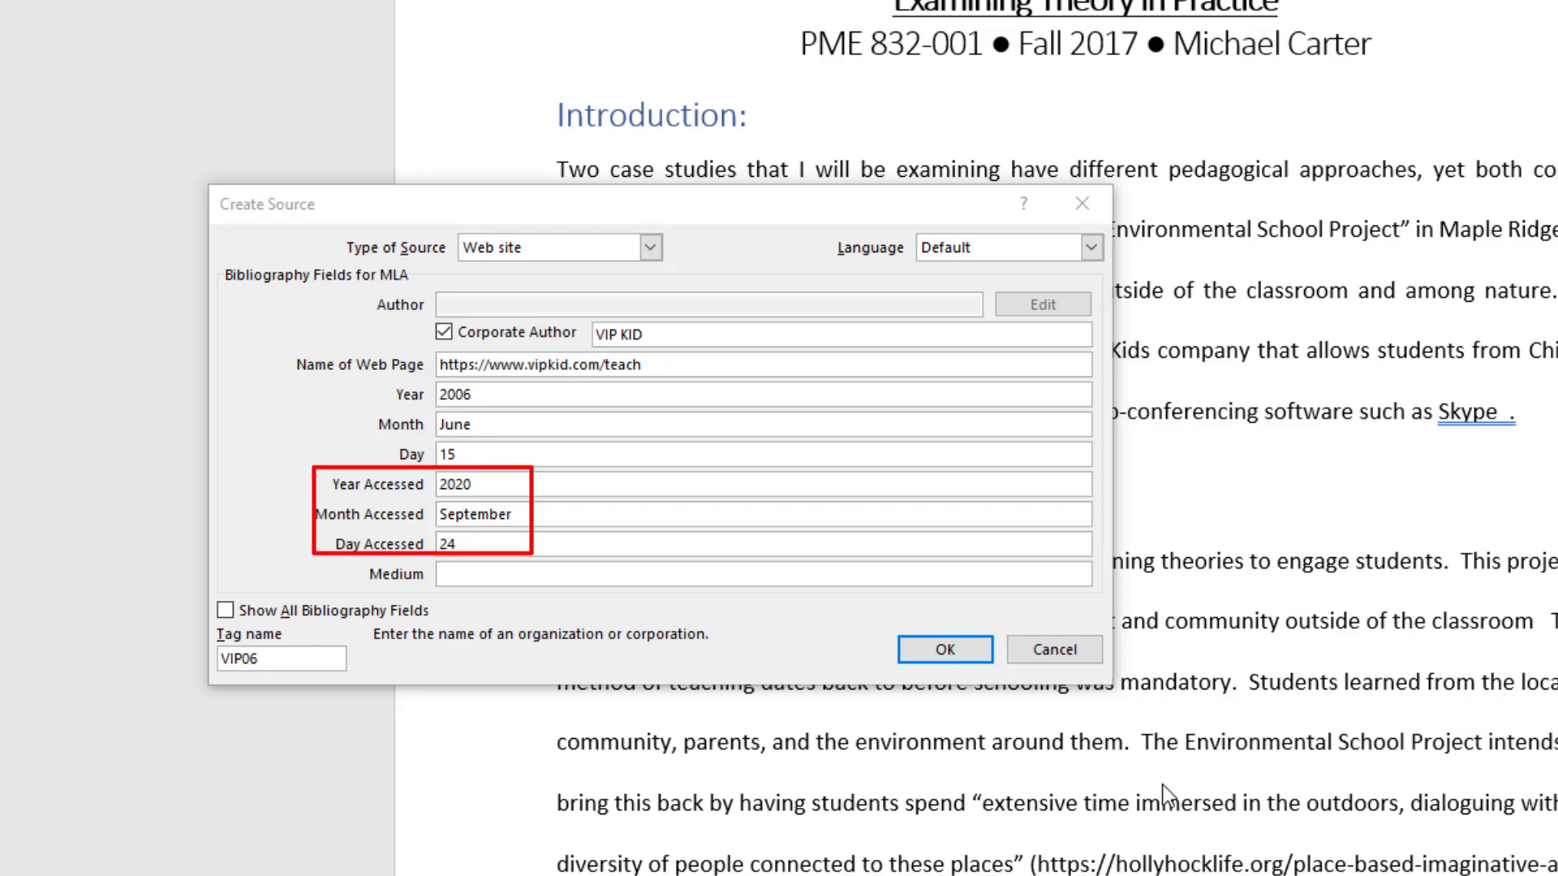
{"action": "left_click", "coordinate": [941, 649]}
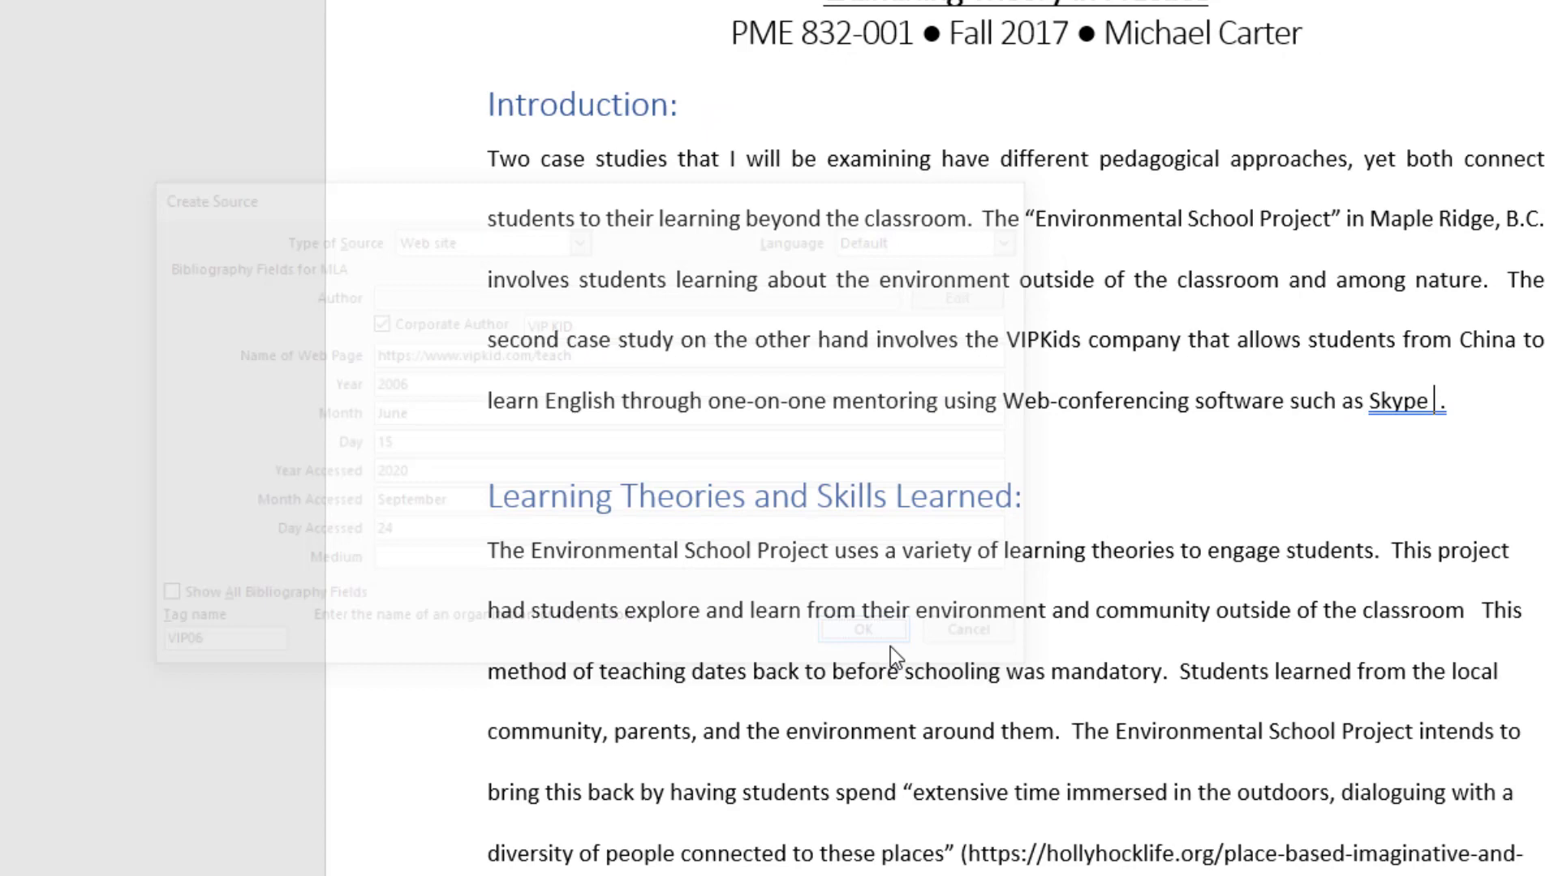
Convert the (VIP KID) citation after Skype to static text so it can be deleted
{"action": "left_click", "coordinate": [860, 632]}
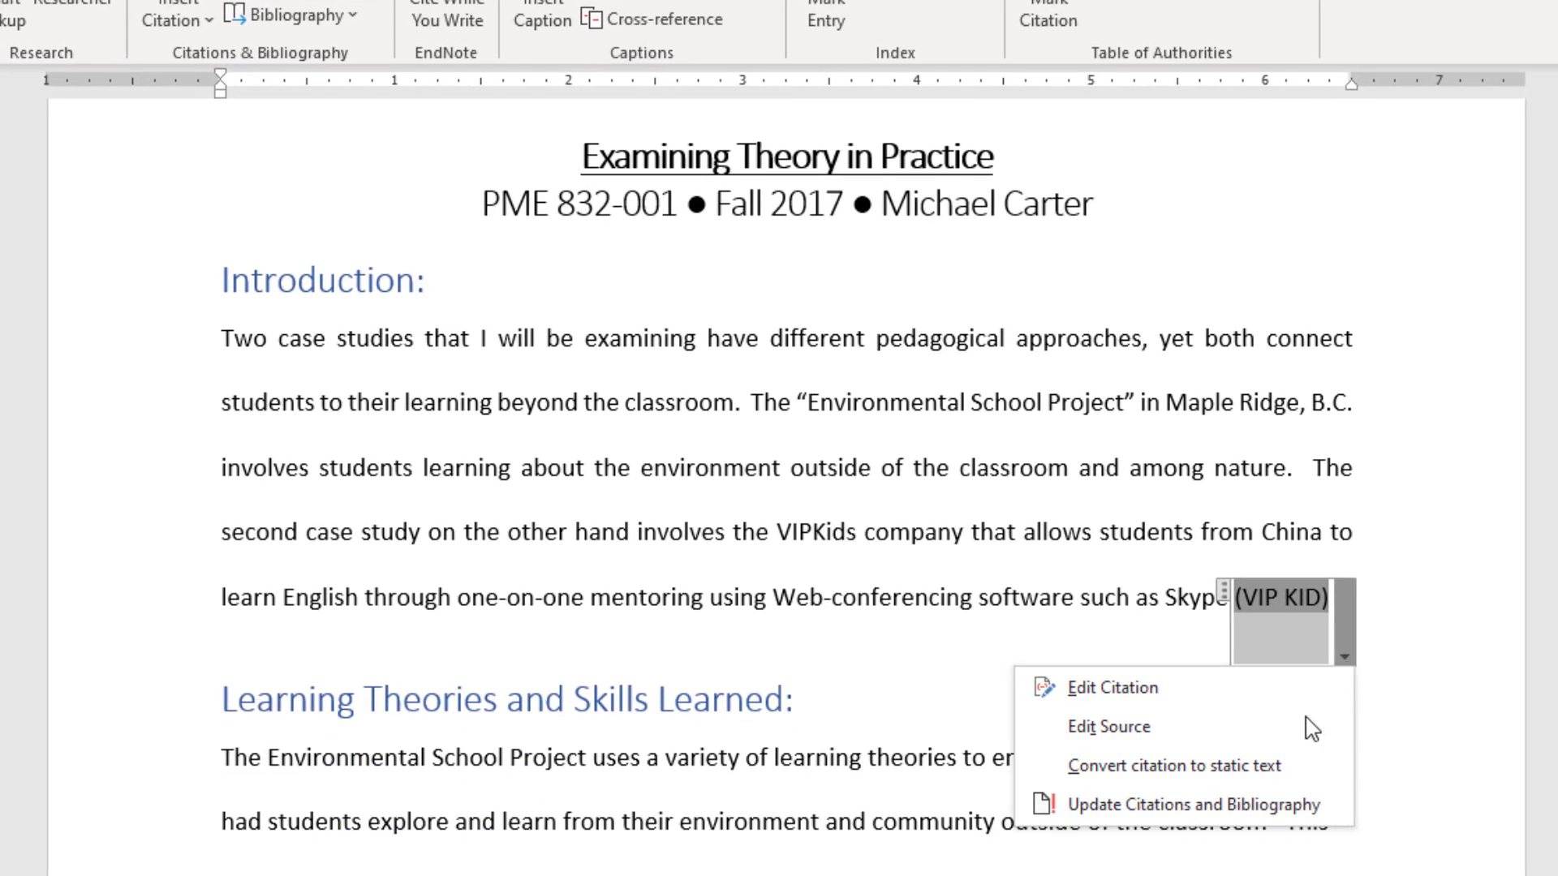
{"action": "mouse_move", "coordinate": [1175, 765]}
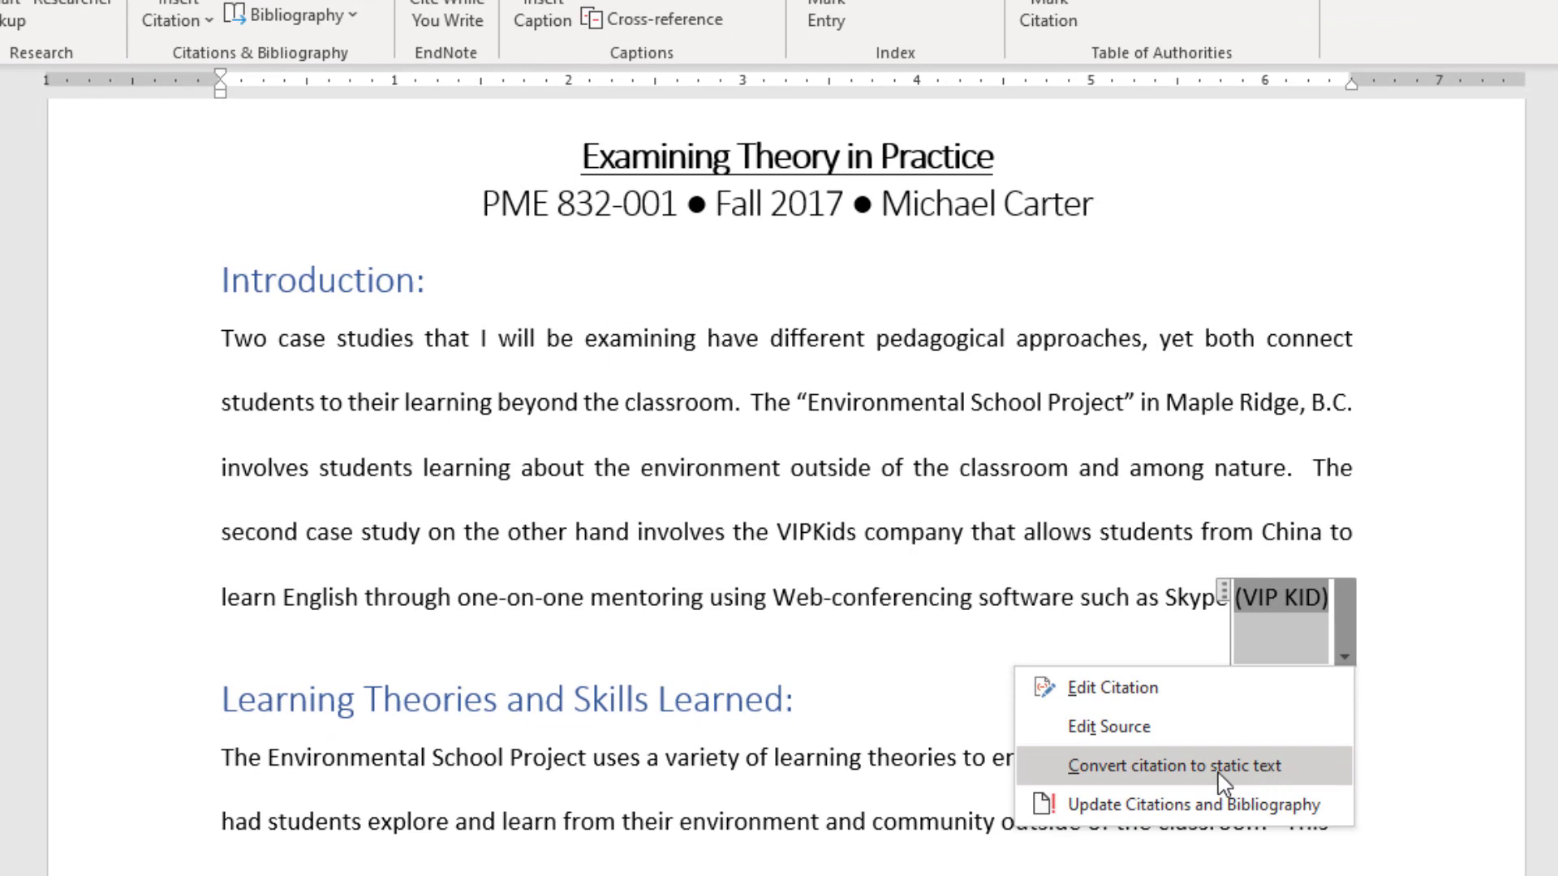
{"action": "left_click", "coordinate": [1193, 765]}
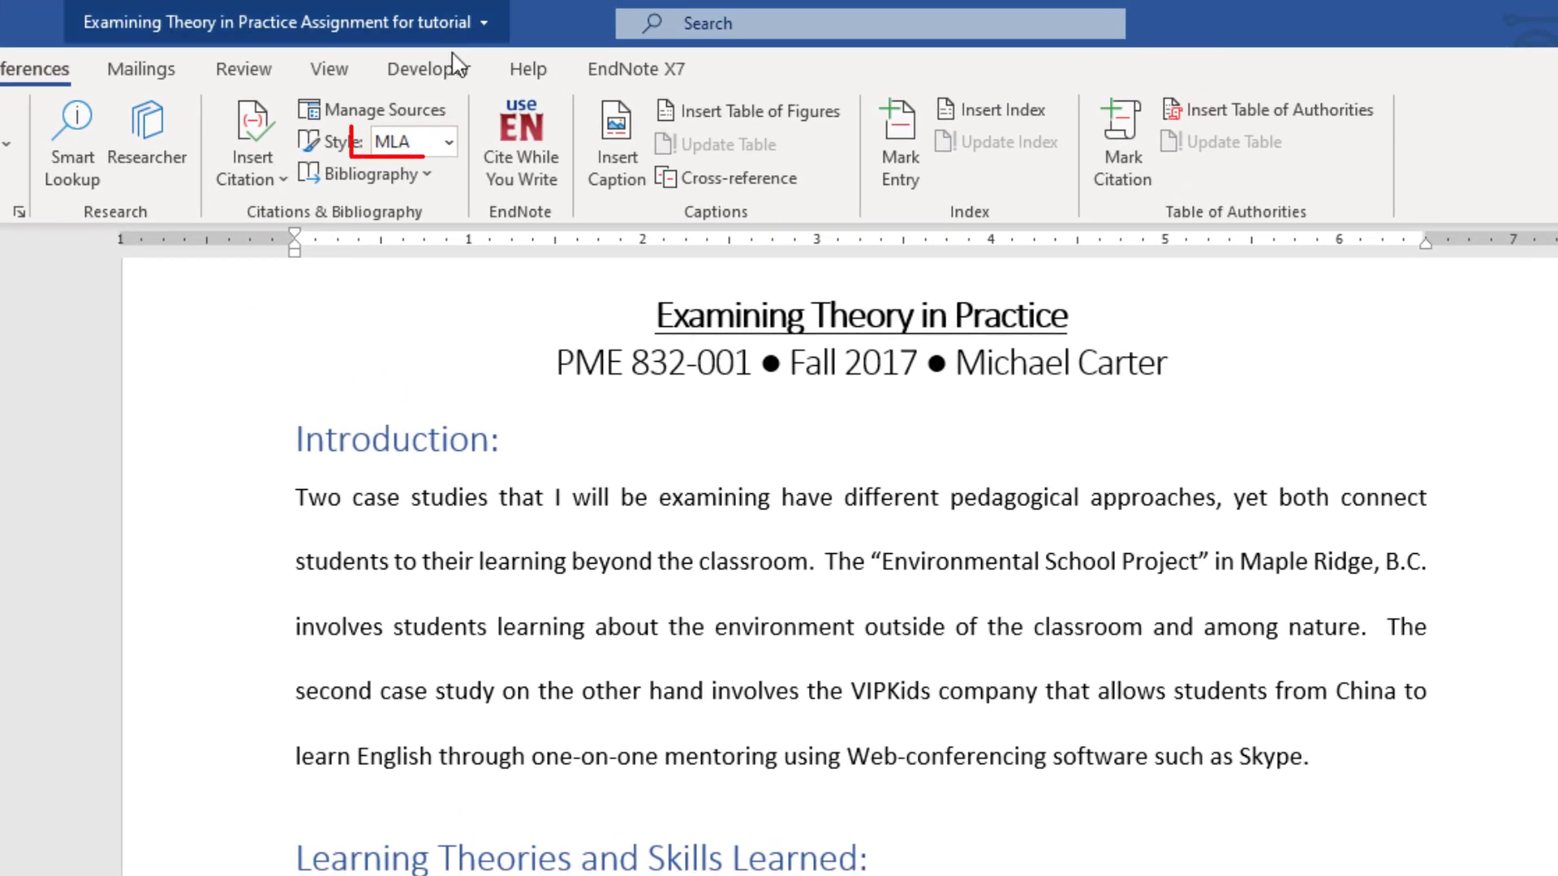
Switch to APA Sixth Edition and cite the VIP KID source after Skype as (VIP KID, 2006)
{"action": "left_click", "coordinate": [450, 143]}
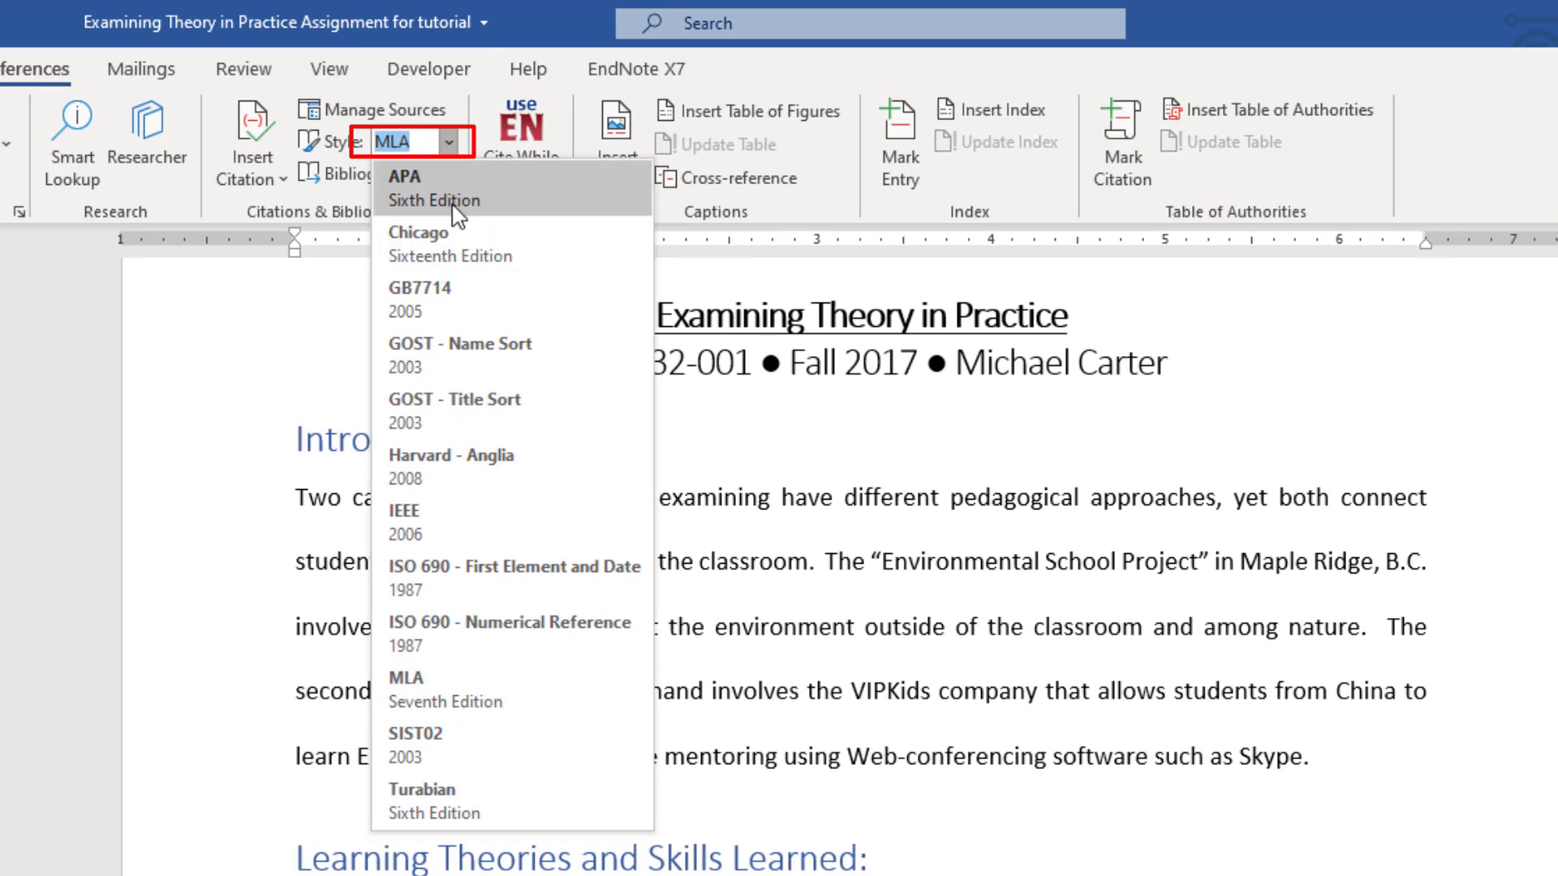
{"action": "left_click", "coordinate": [404, 188]}
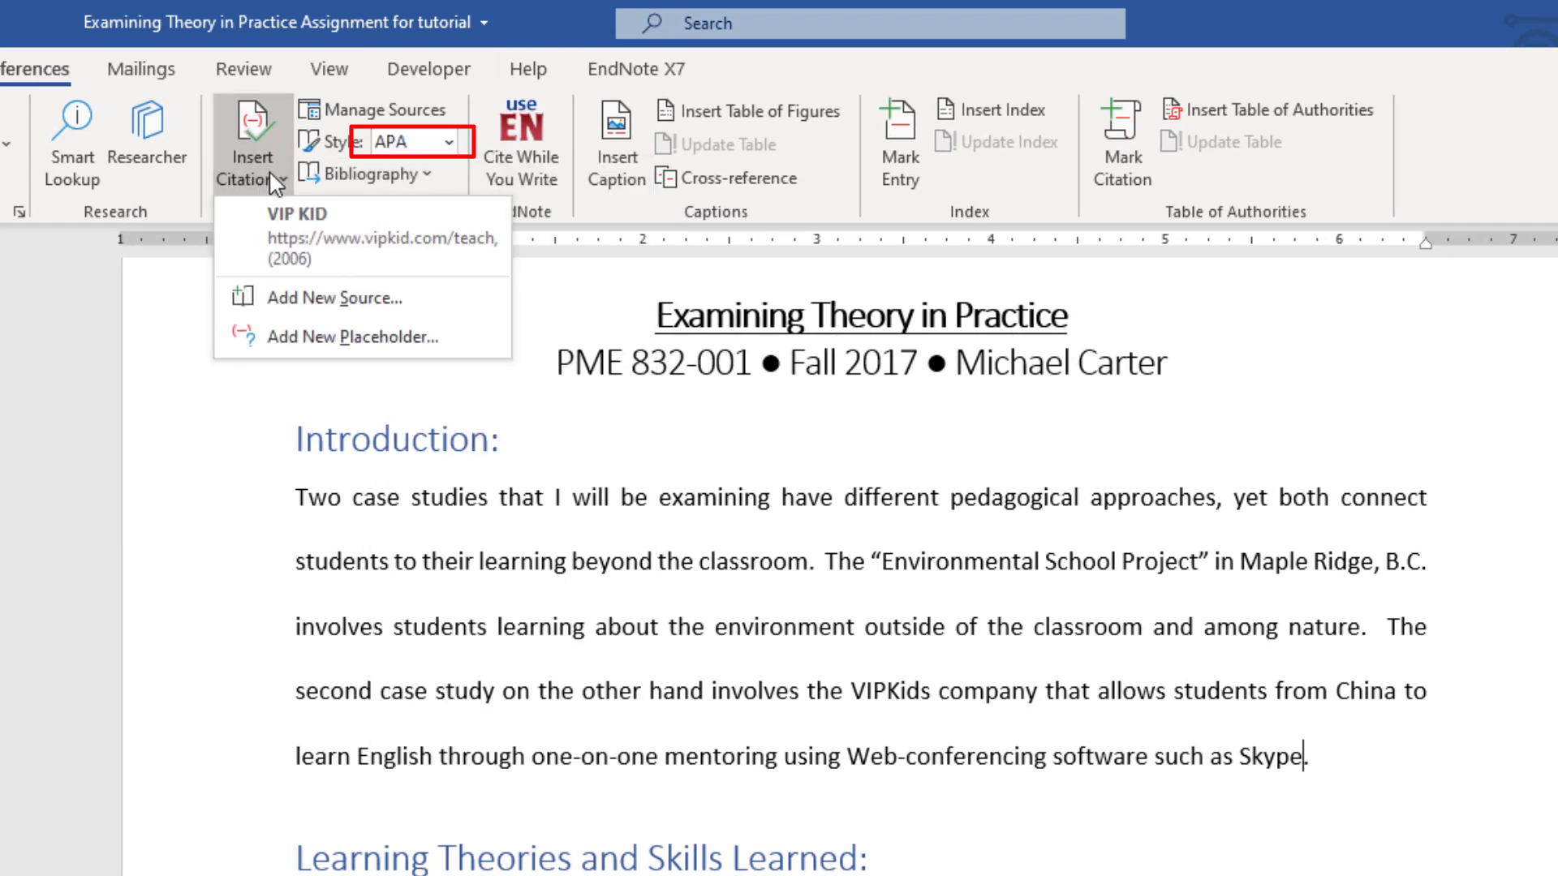
{"action": "left_click", "coordinate": [299, 235]}
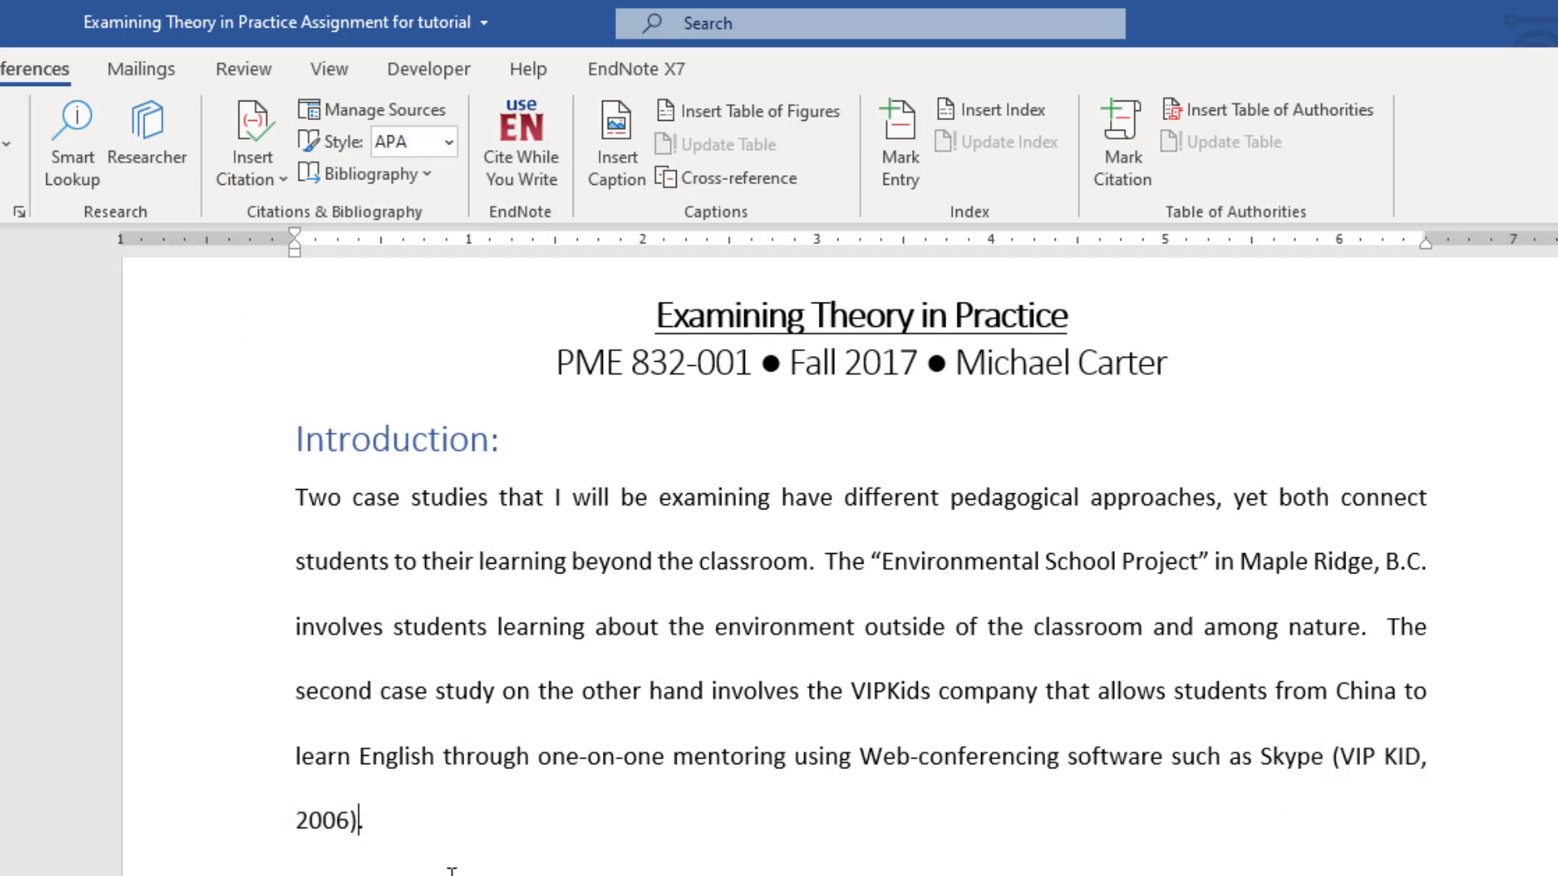
{"action": "scroll", "scroll_direction": "down", "scroll_amount": 3}
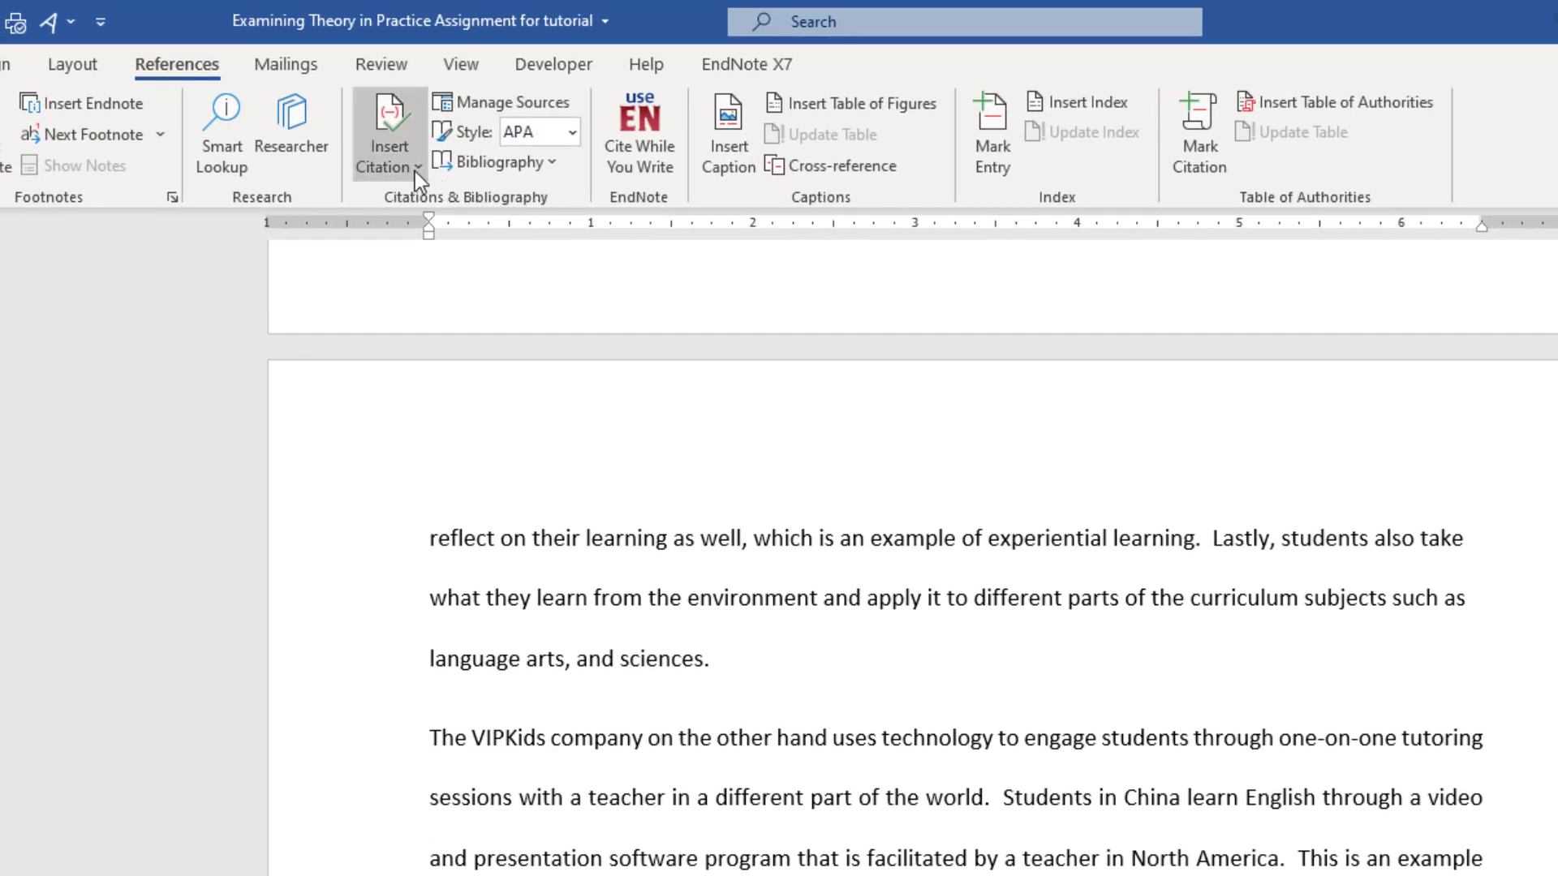
{"action": "mouse_move", "coordinate": [386, 135]}
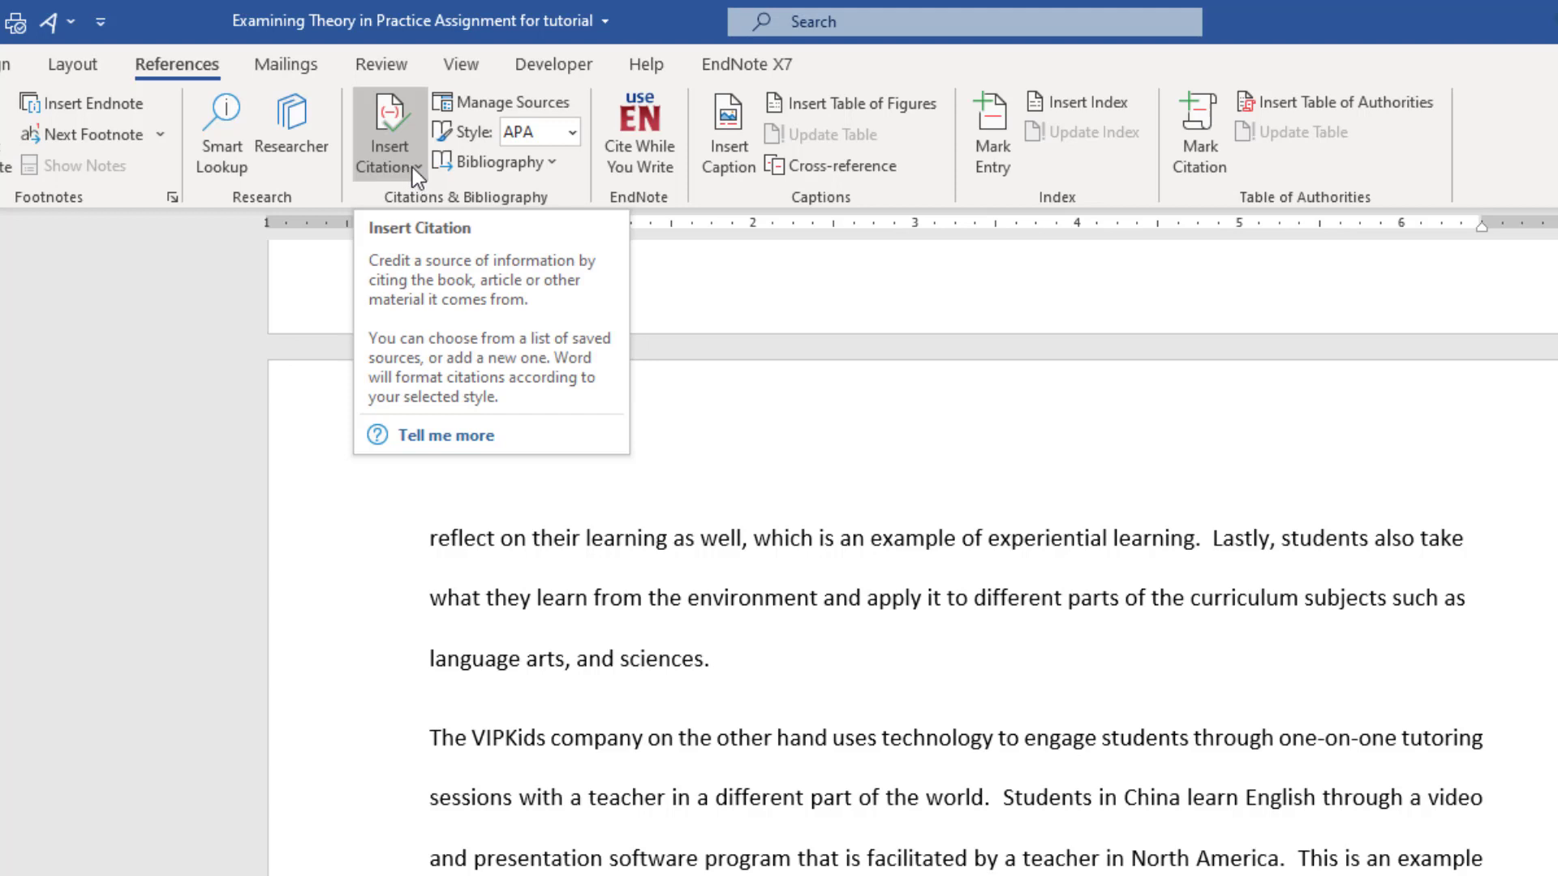
Create a Book source for Brag! by Peggy Klaus, 2003, and cite it after the networked-learning quote
{"action": "left_click", "coordinate": [388, 134]}
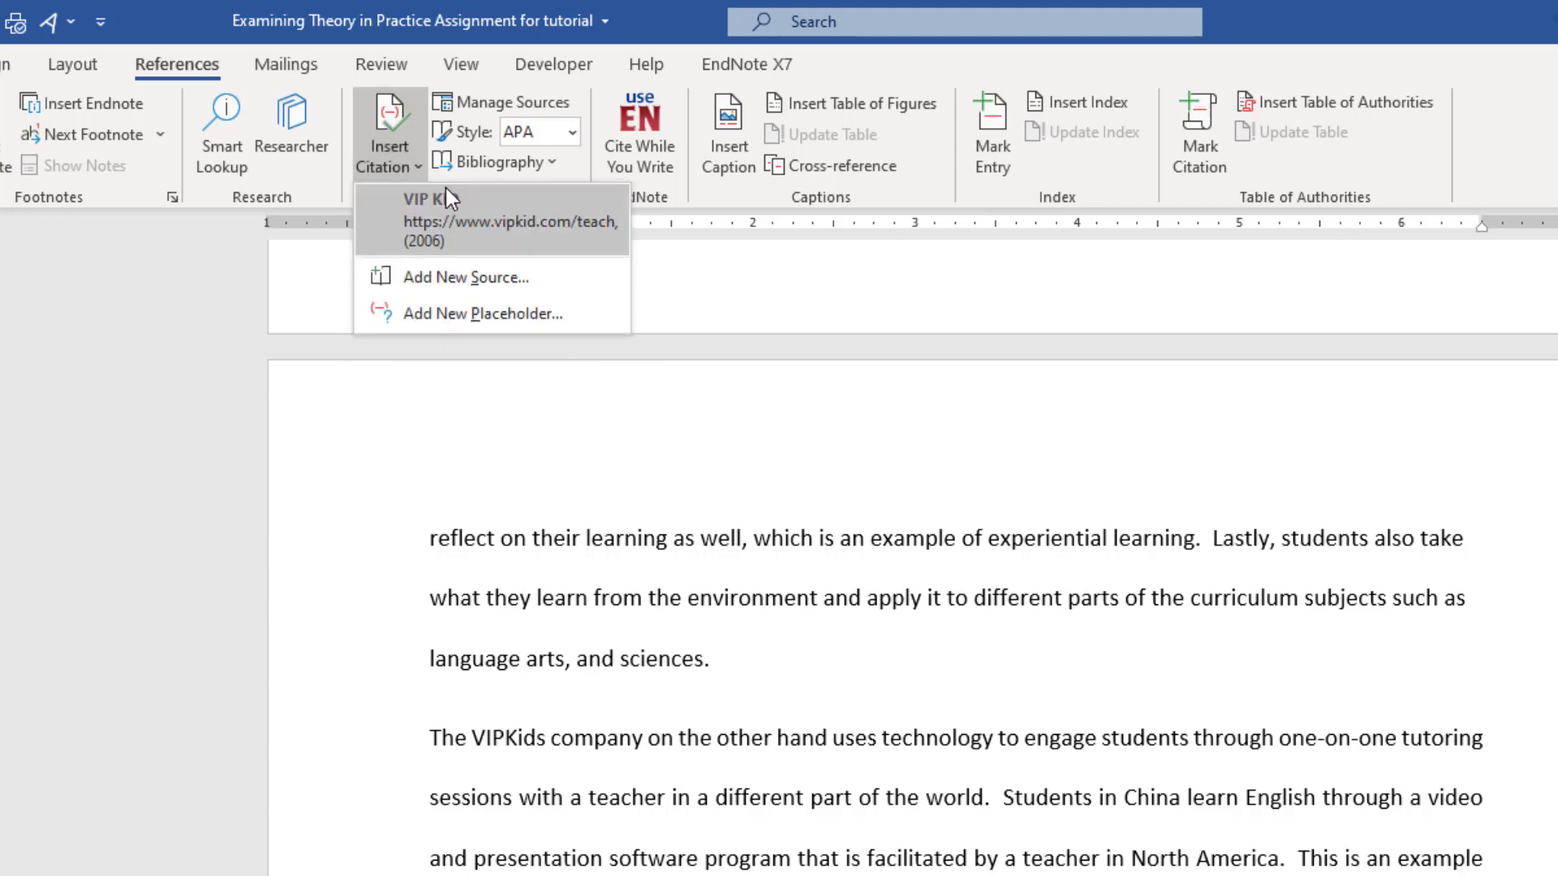
{"action": "mouse_move", "coordinate": [537, 234]}
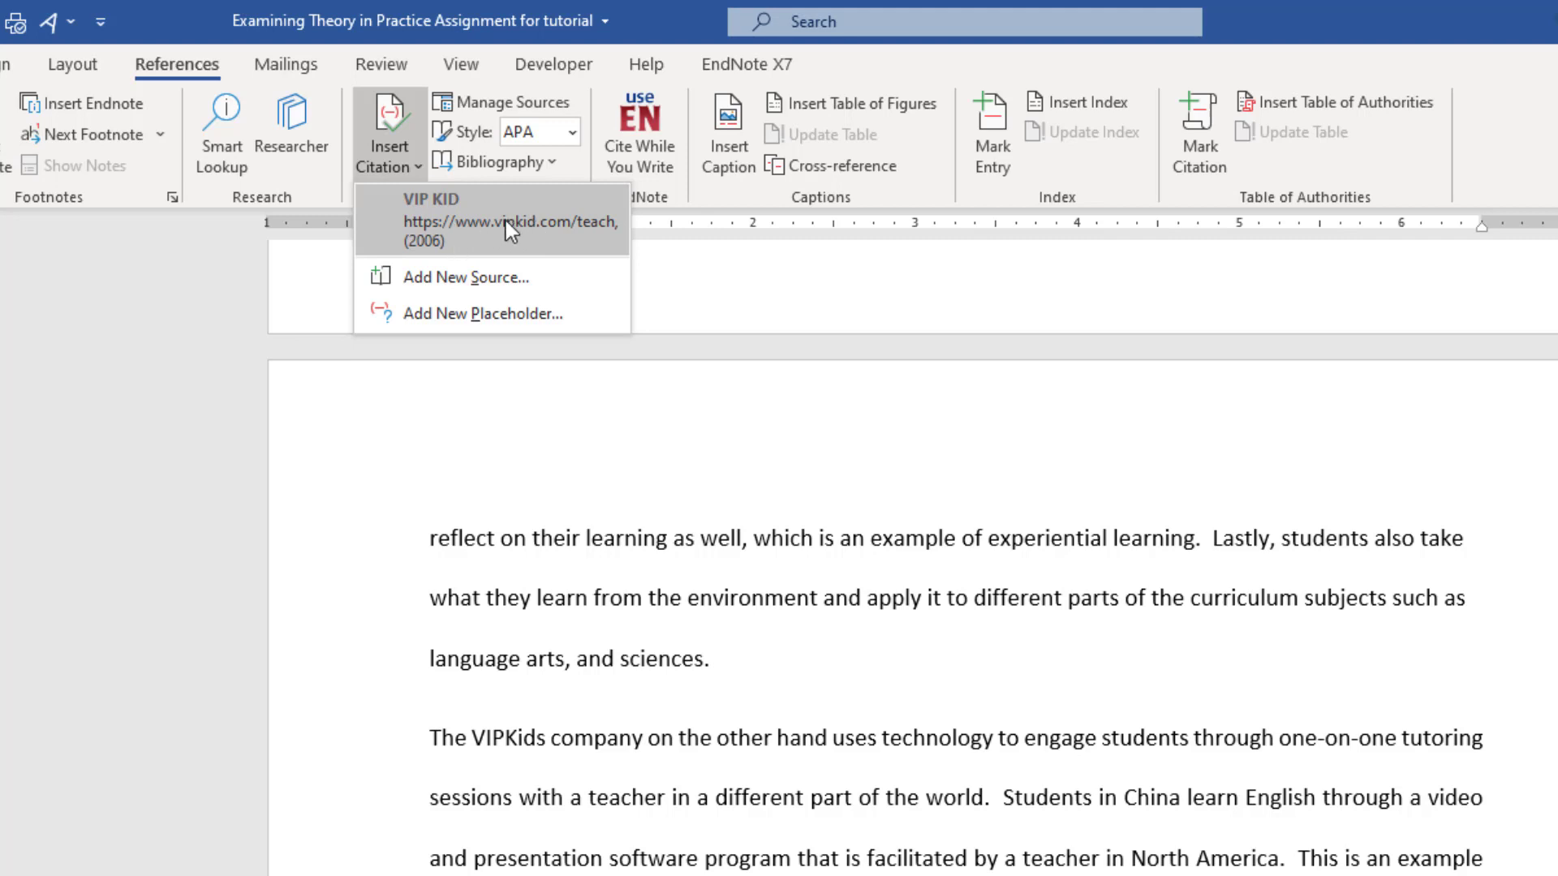
{"action": "mouse_move", "coordinate": [529, 232]}
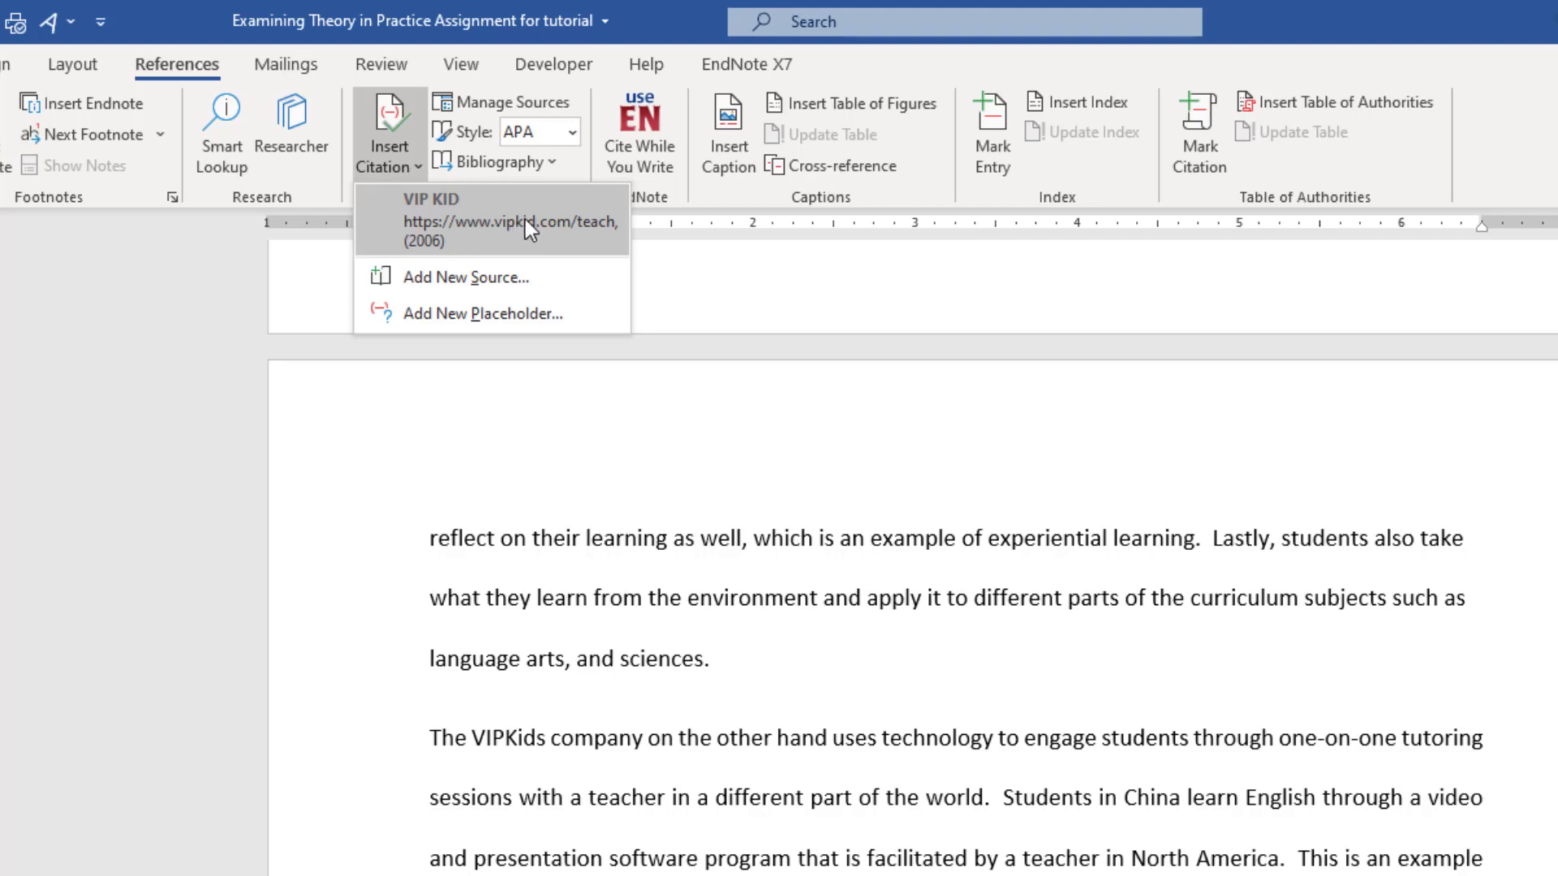
{"action": "mouse_move", "coordinate": [538, 255]}
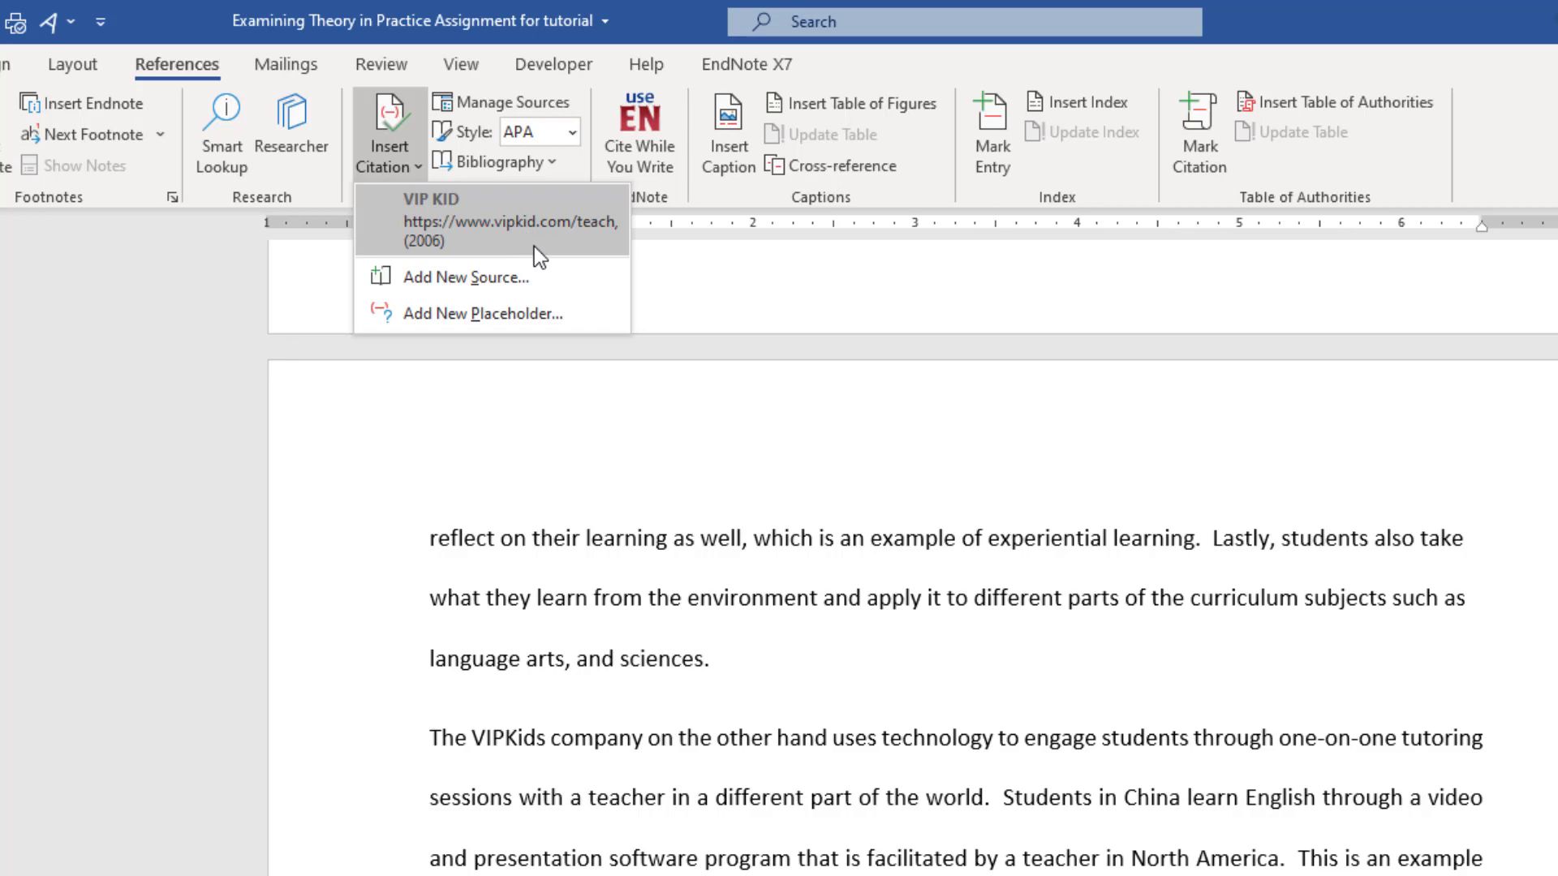
{"action": "mouse_move", "coordinate": [465, 277]}
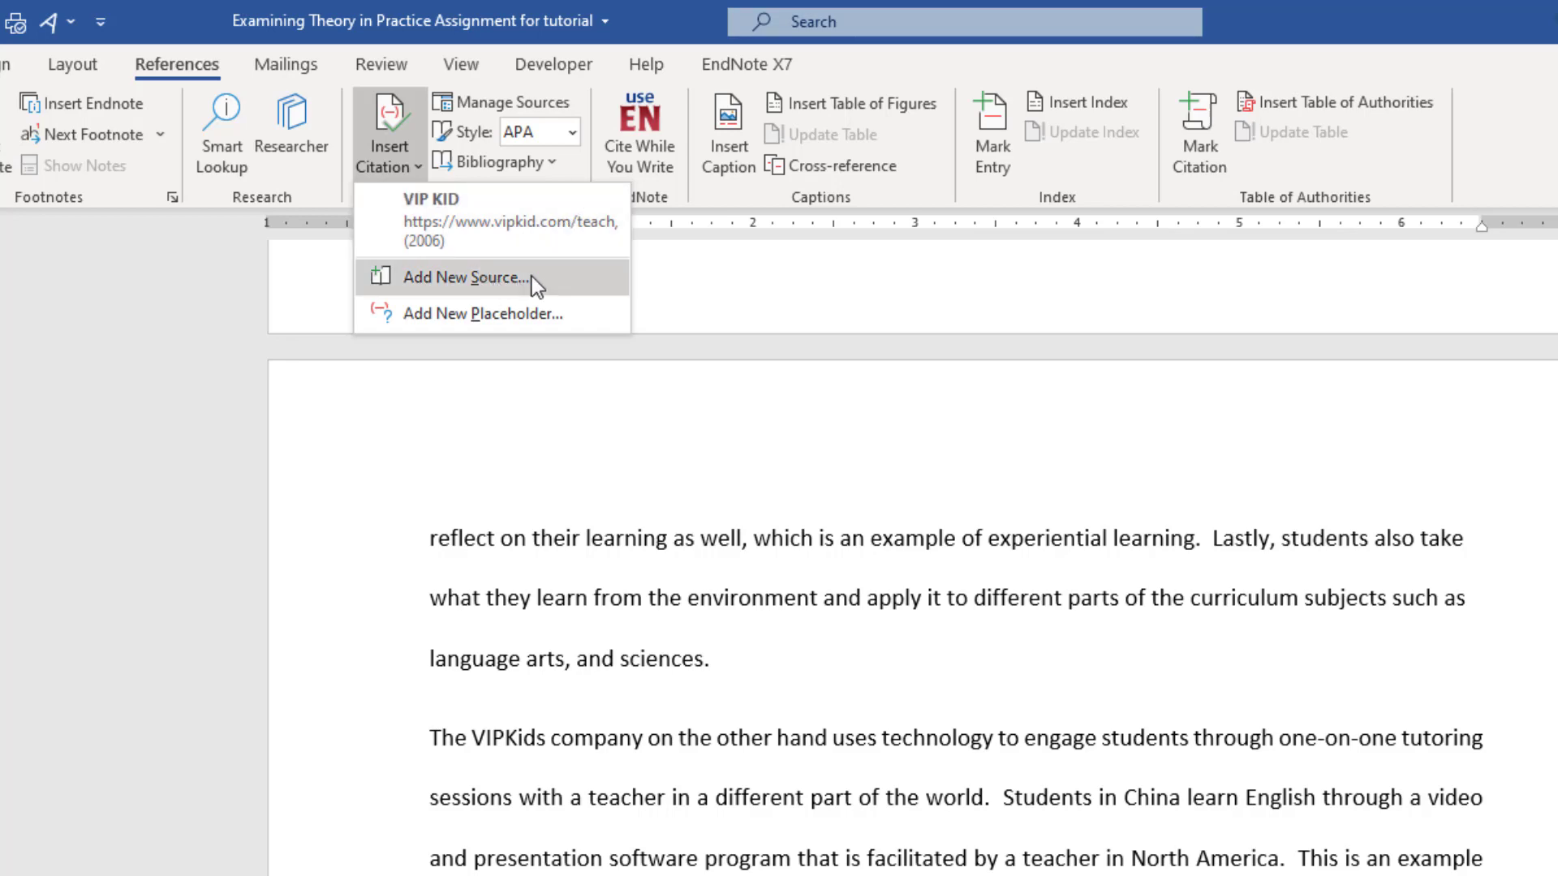
{"action": "left_click", "coordinate": [467, 276]}
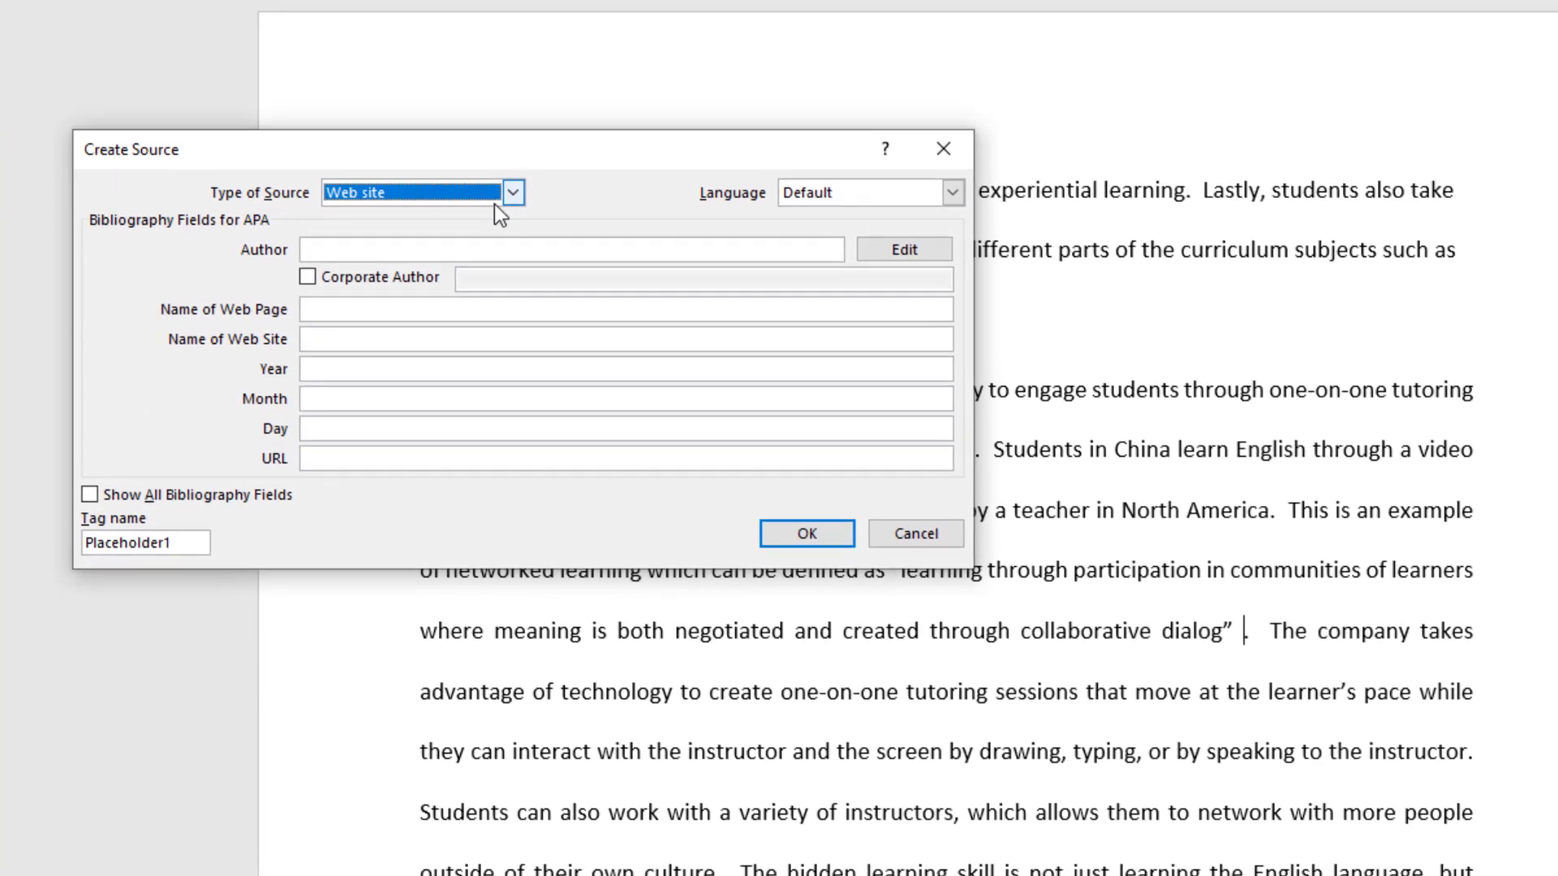
{"action": "left_click", "coordinate": [513, 191]}
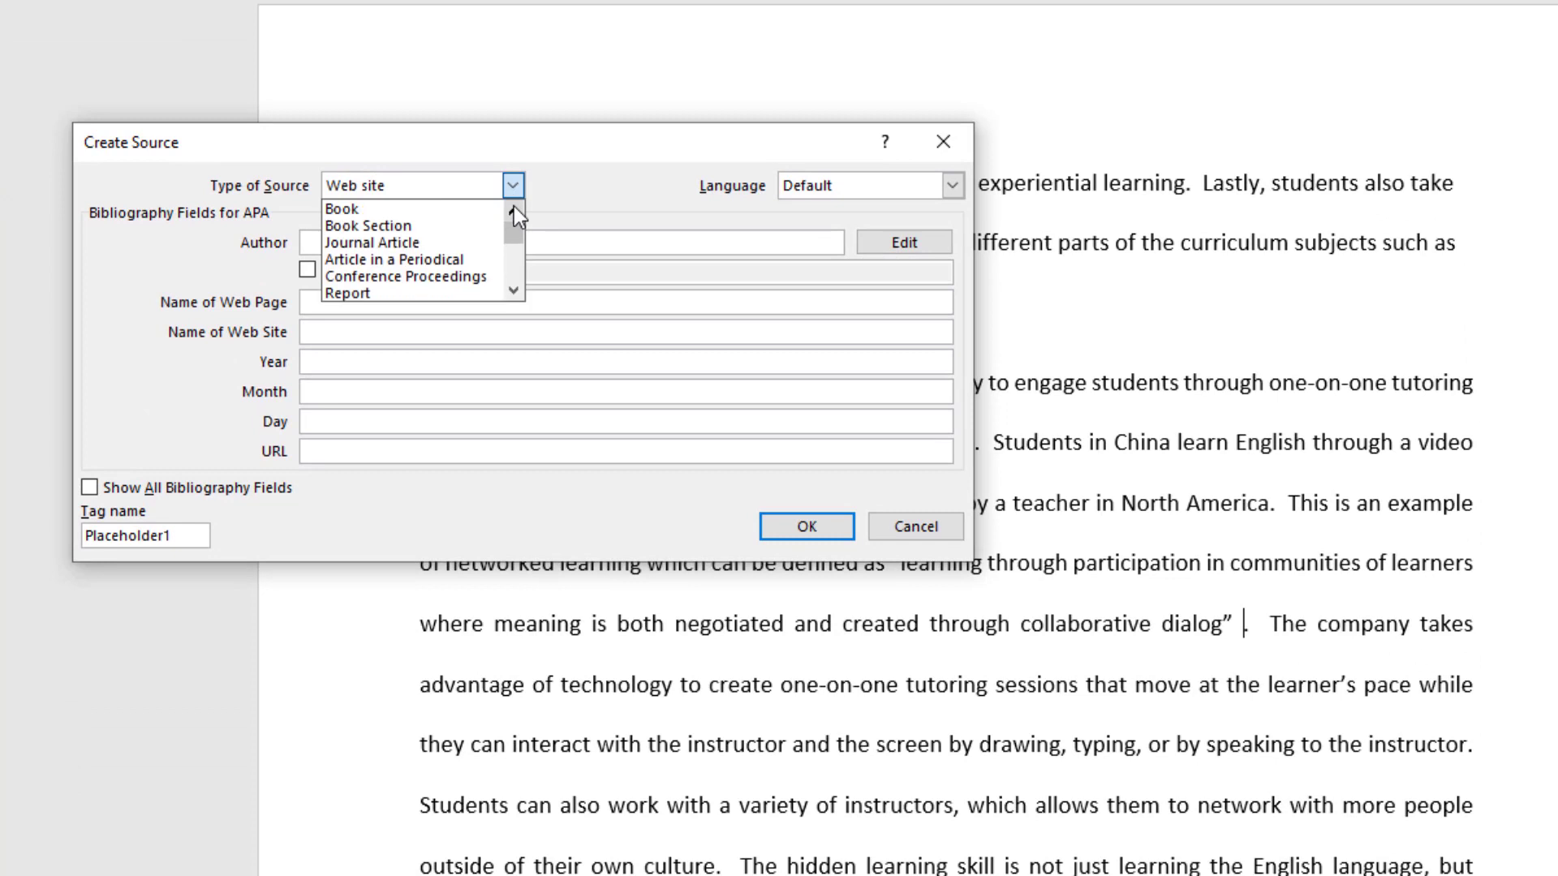
{"action": "mouse_move", "coordinate": [348, 210]}
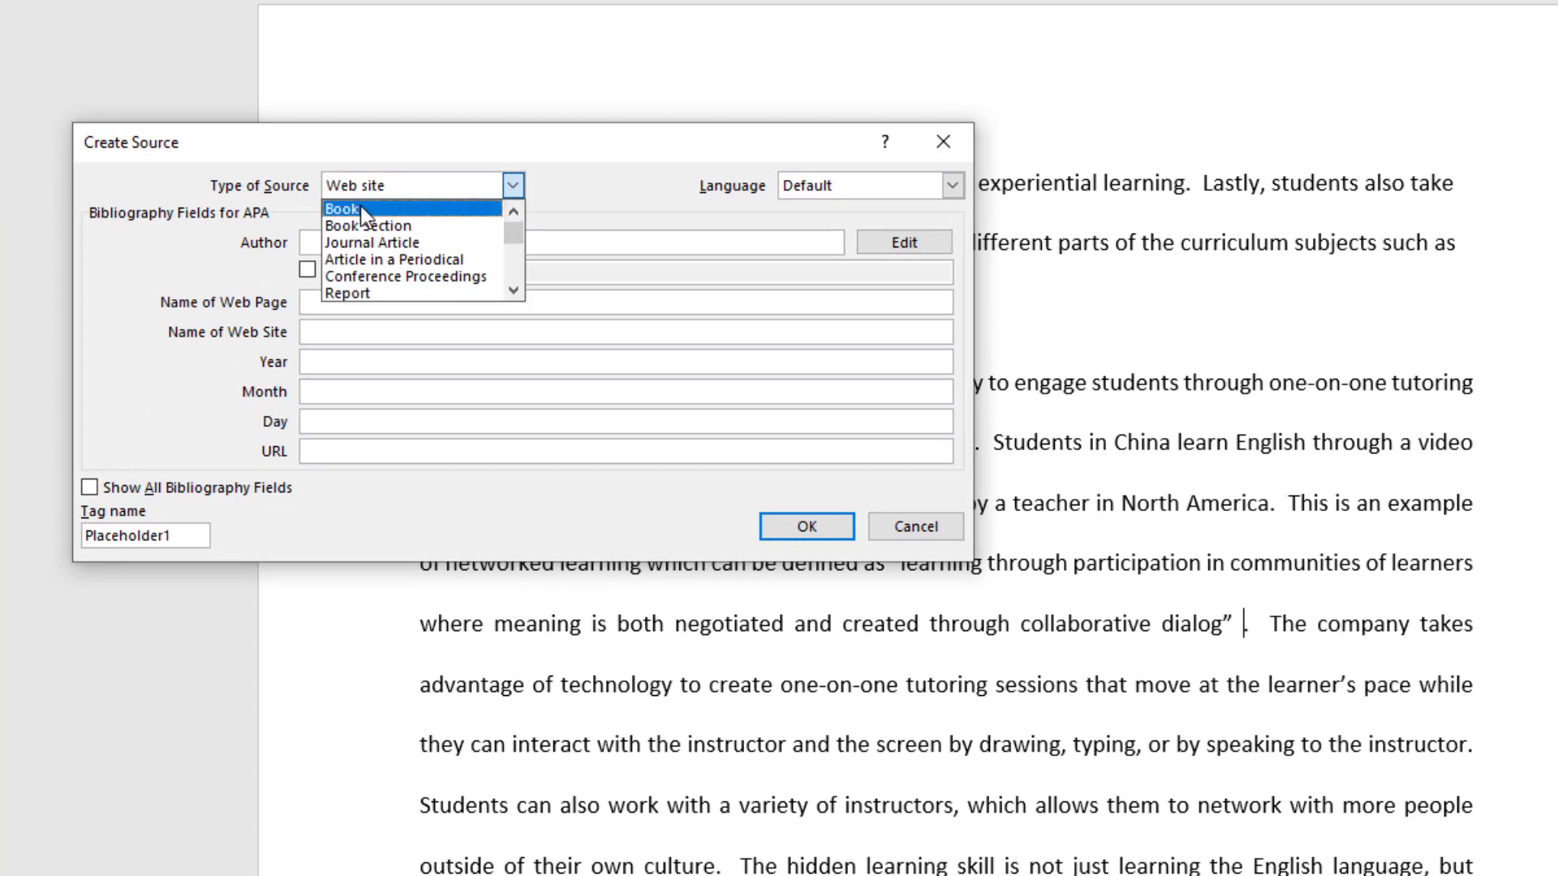
{"action": "left_click", "coordinate": [343, 209]}
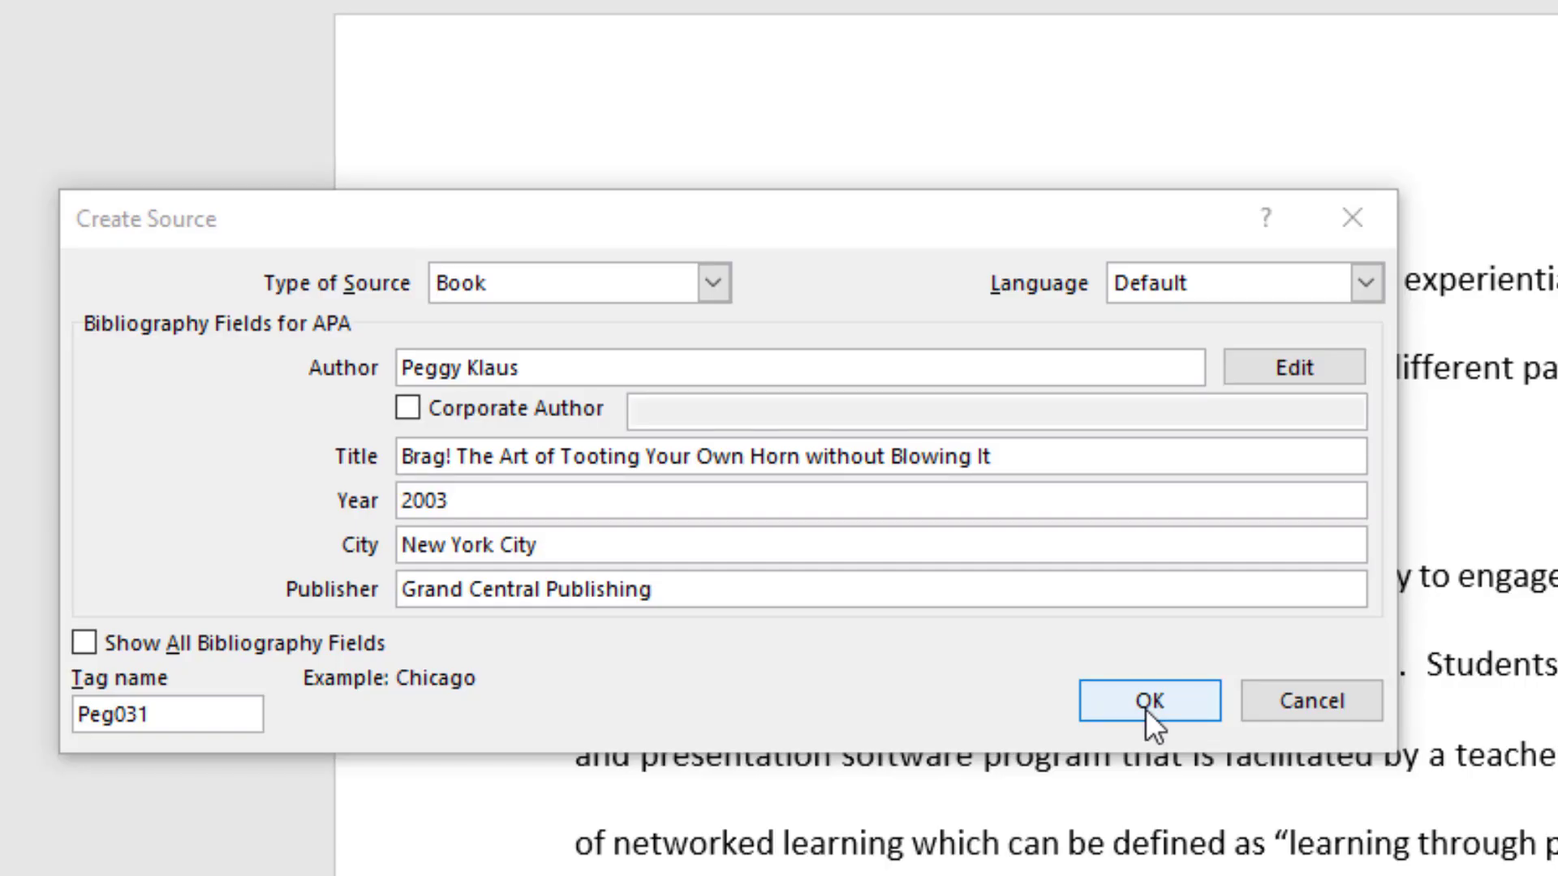
{"action": "left_click", "coordinate": [1148, 701]}
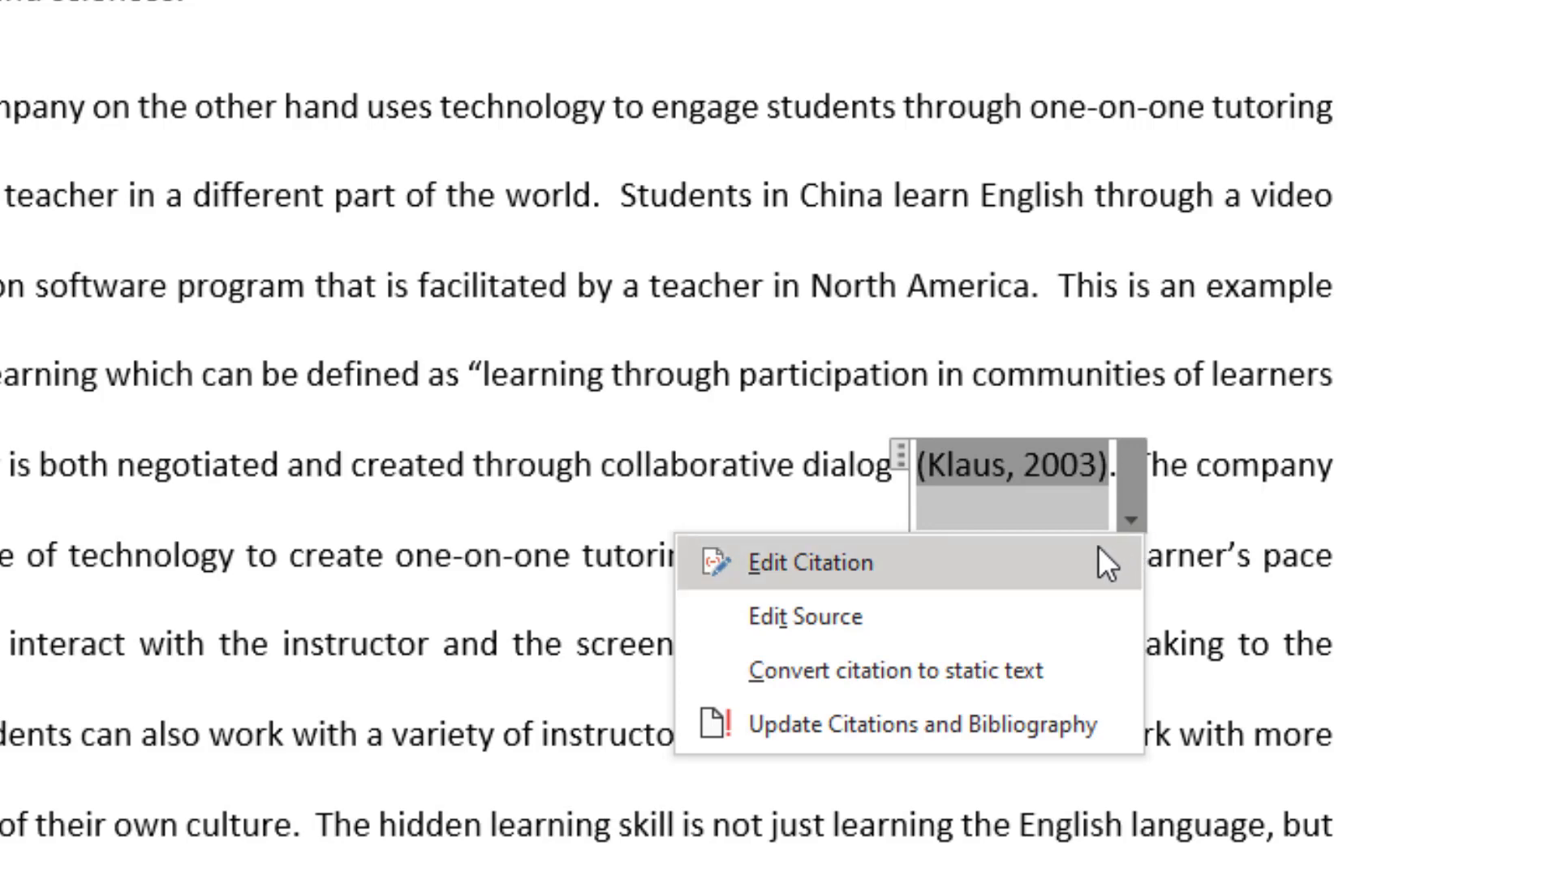
Edit the Klaus citation to include pages 23-25
{"action": "left_click", "coordinate": [811, 561]}
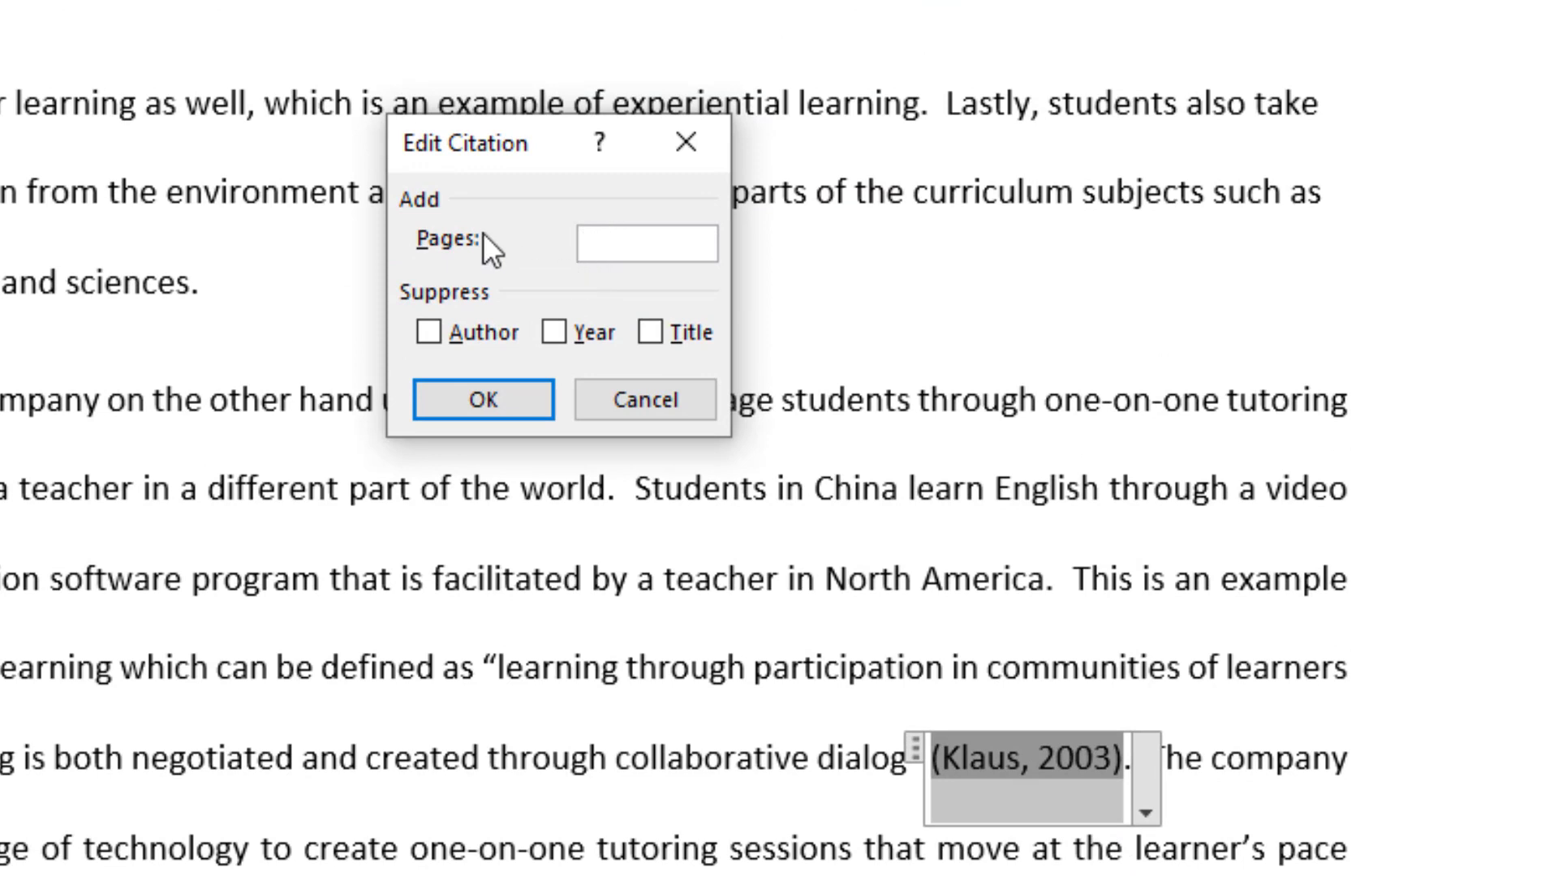
{"action": "left_click", "coordinate": [646, 243]}
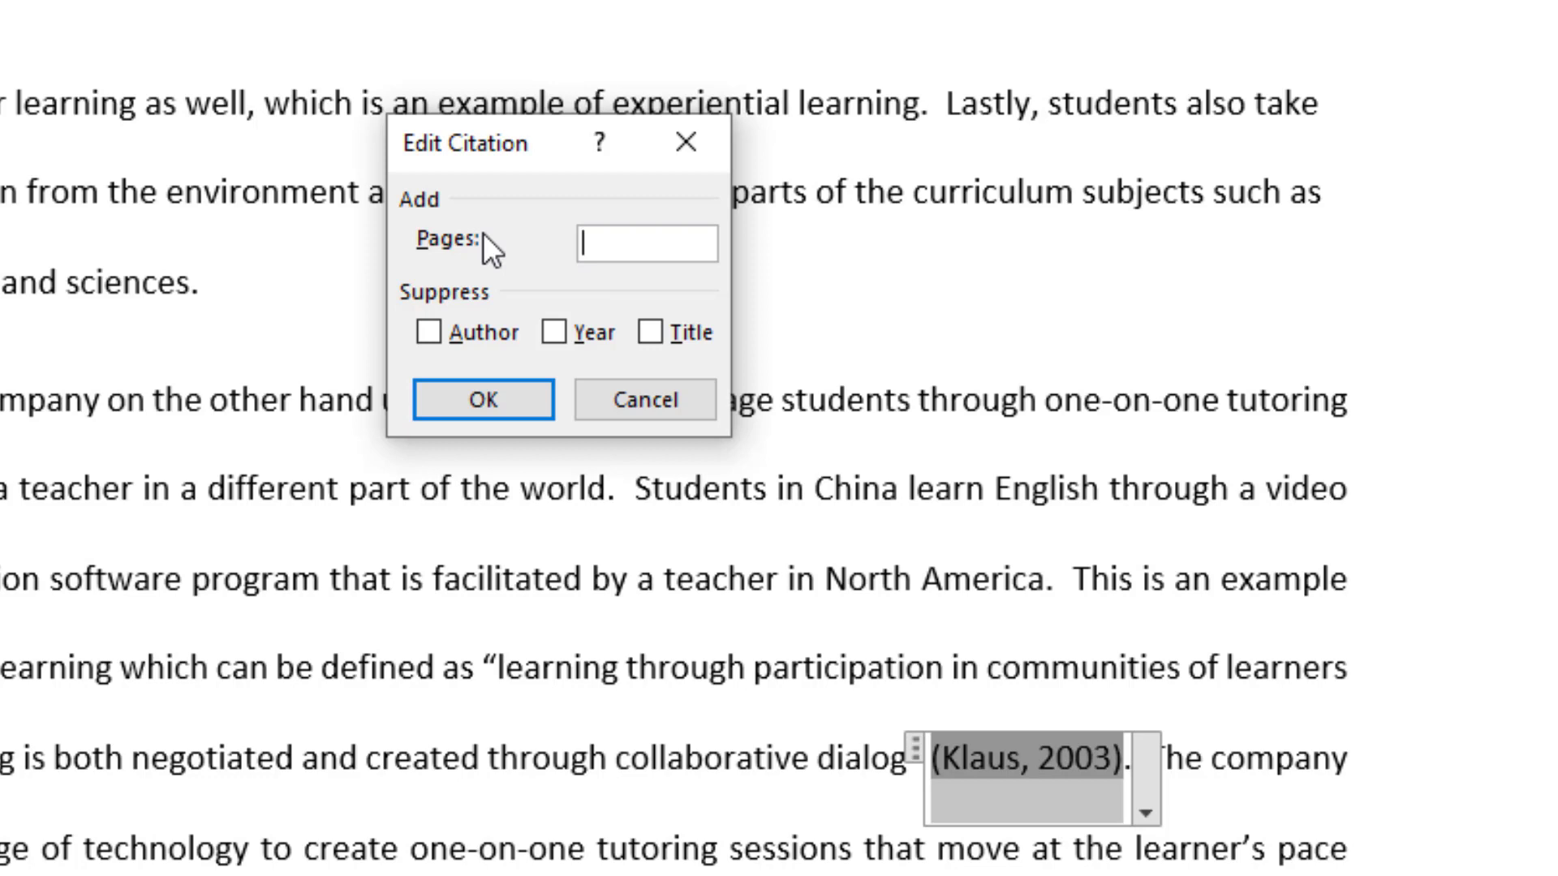
{"action": "type", "text": "23-"}
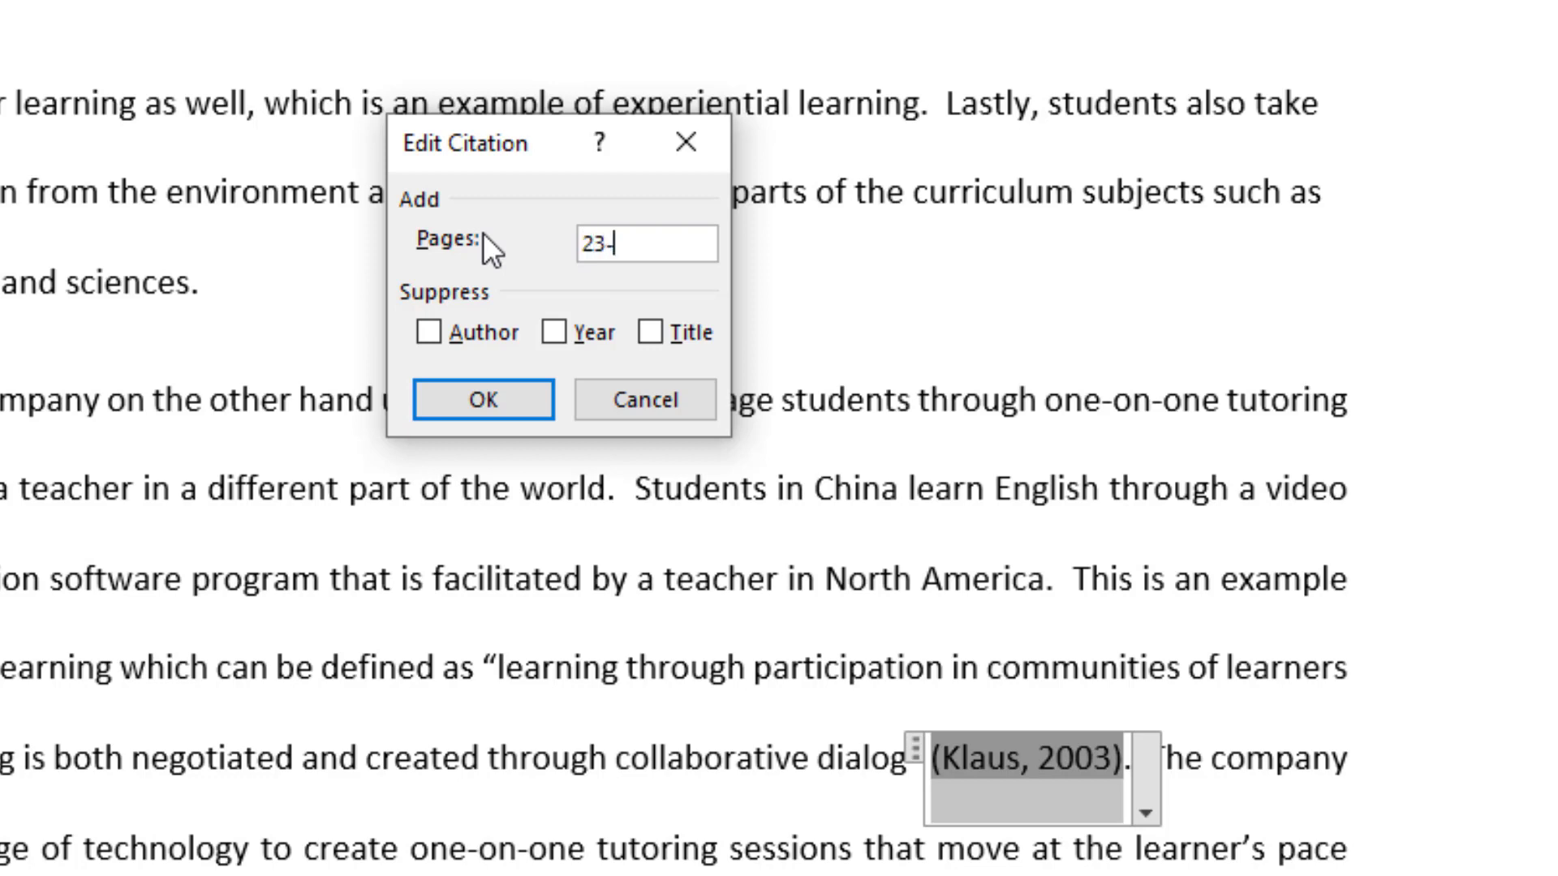
{"action": "type", "text": "25"}
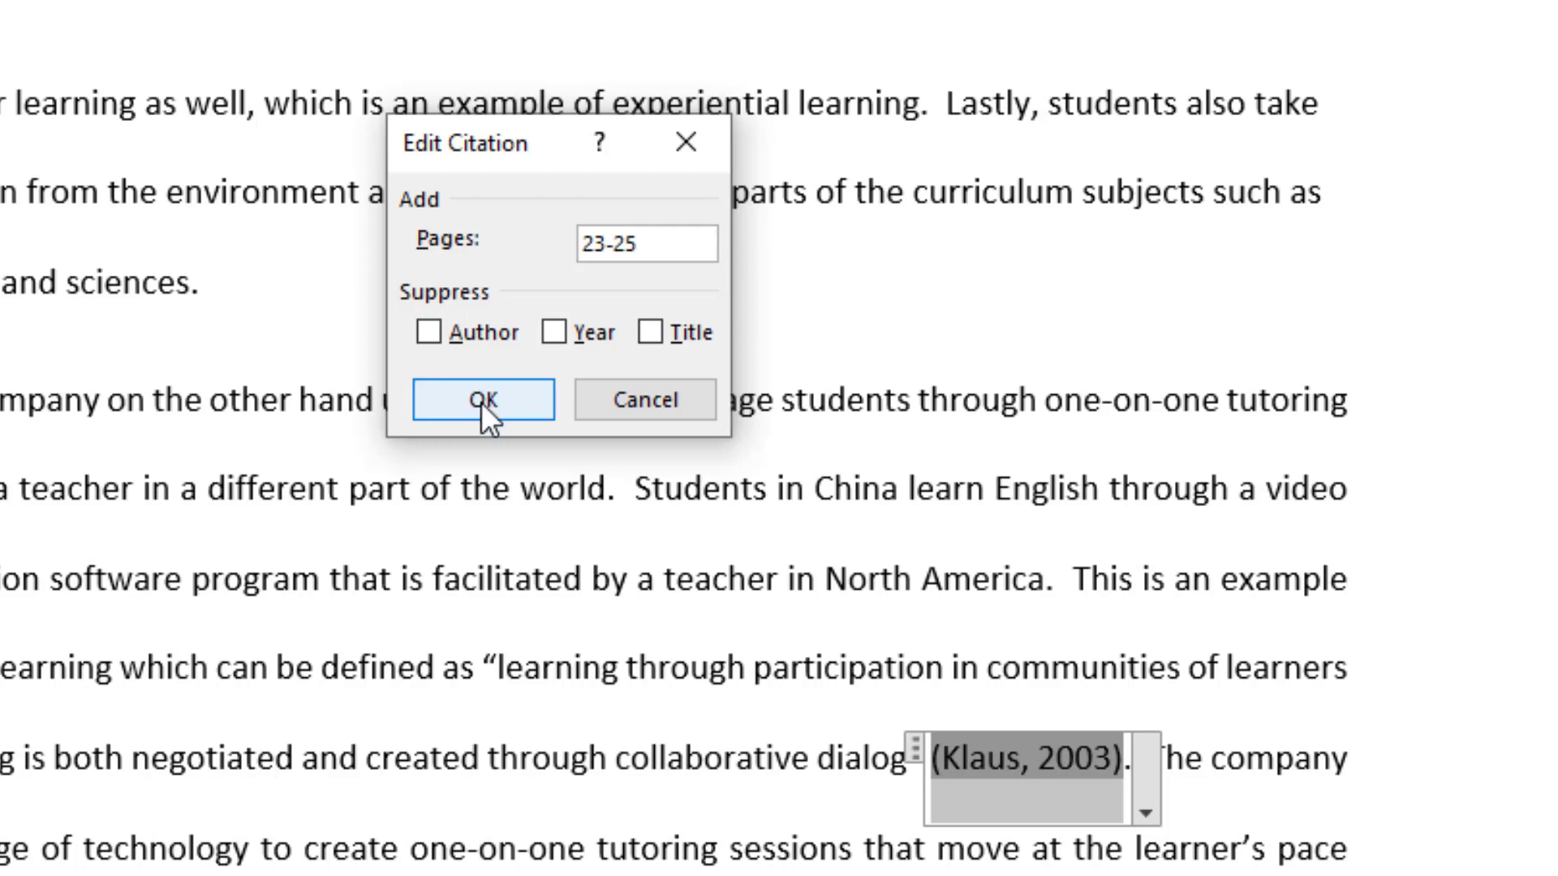
{"action": "left_click", "coordinate": [482, 399]}
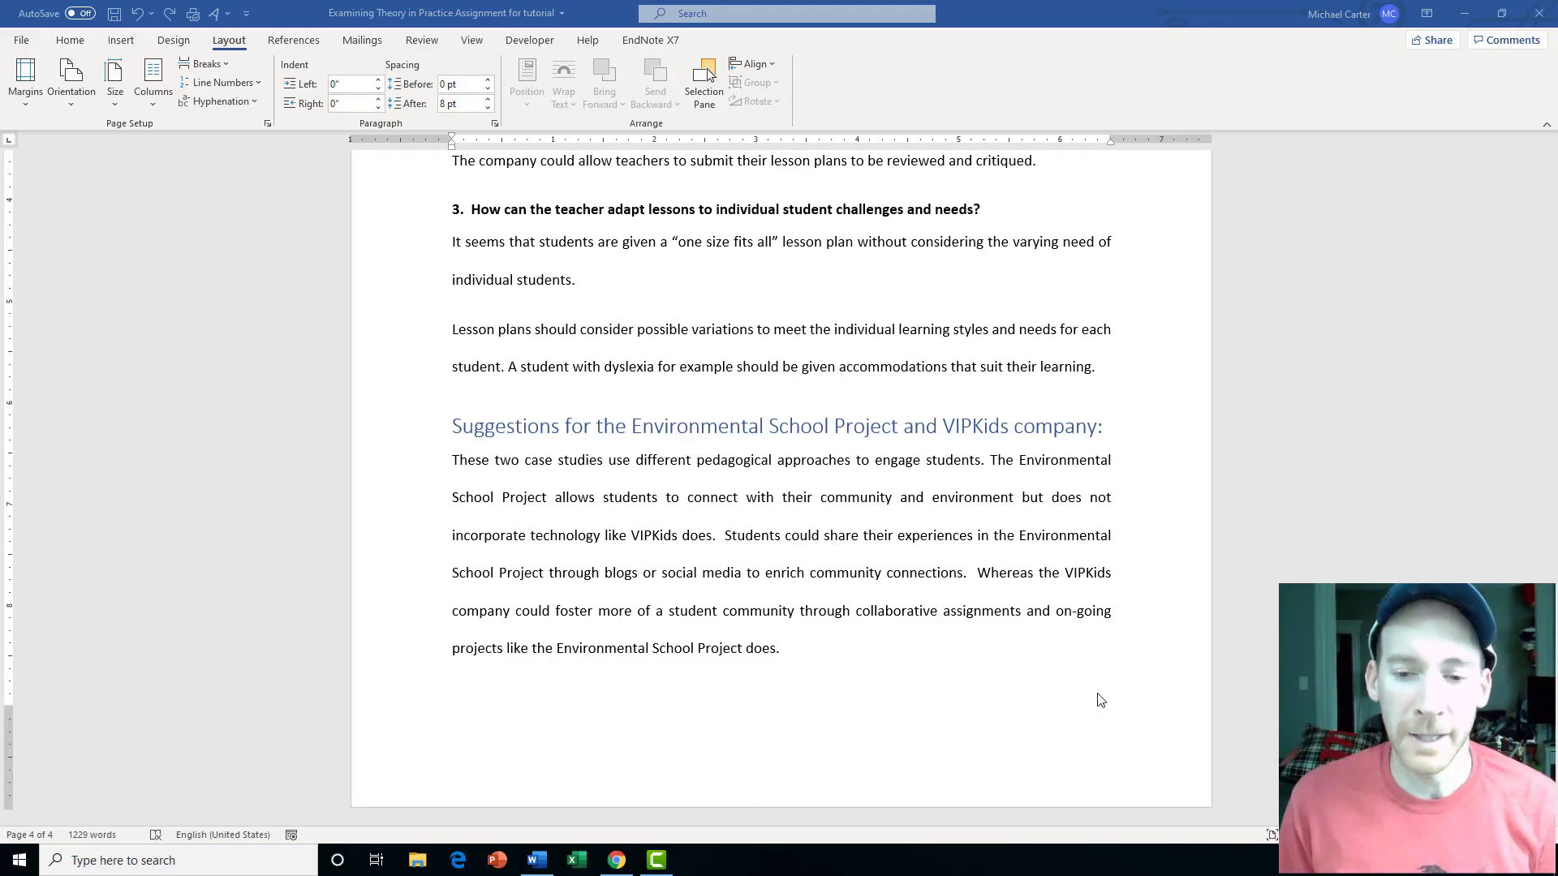
Insert a Next Page section break after the final Suggestions paragraph to start a blank page 5
{"action": "left_click", "coordinate": [794, 647]}
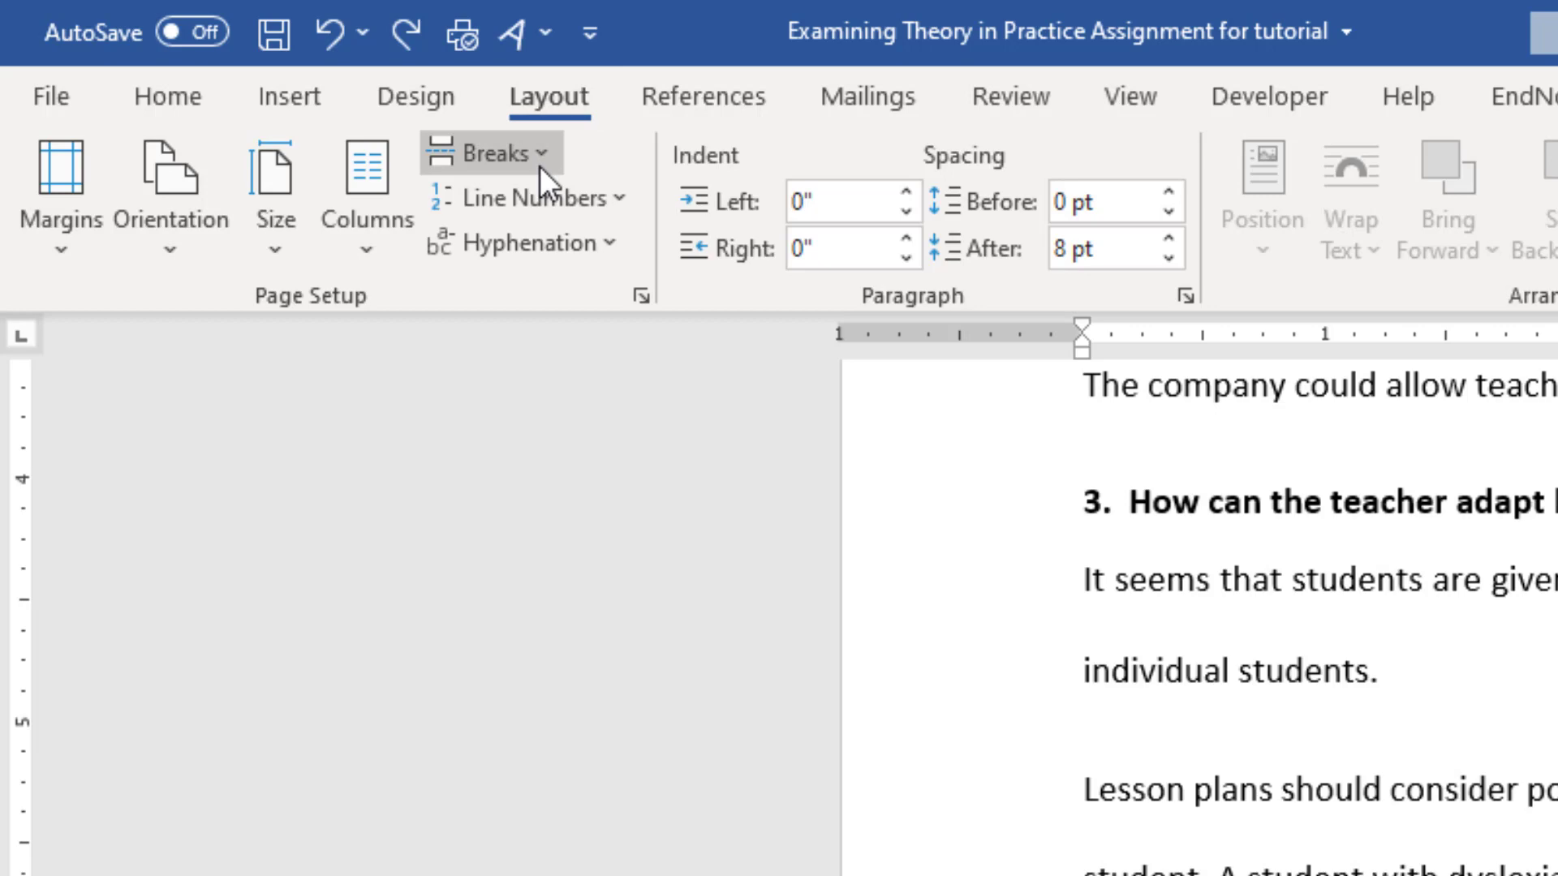
{"action": "left_click", "coordinate": [492, 153]}
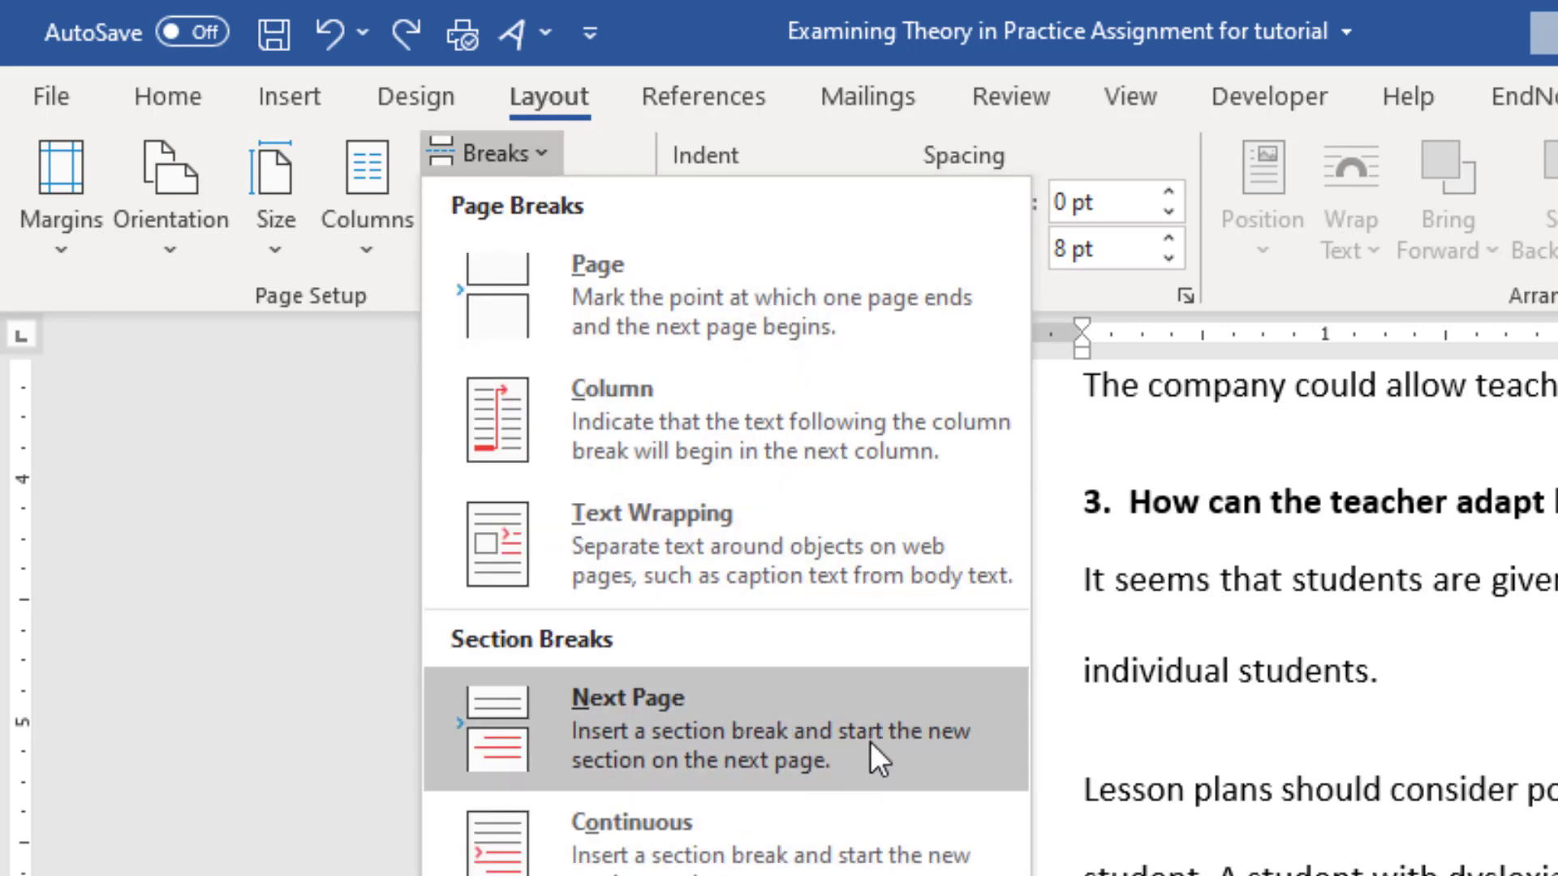
{"action": "left_click", "coordinate": [626, 716]}
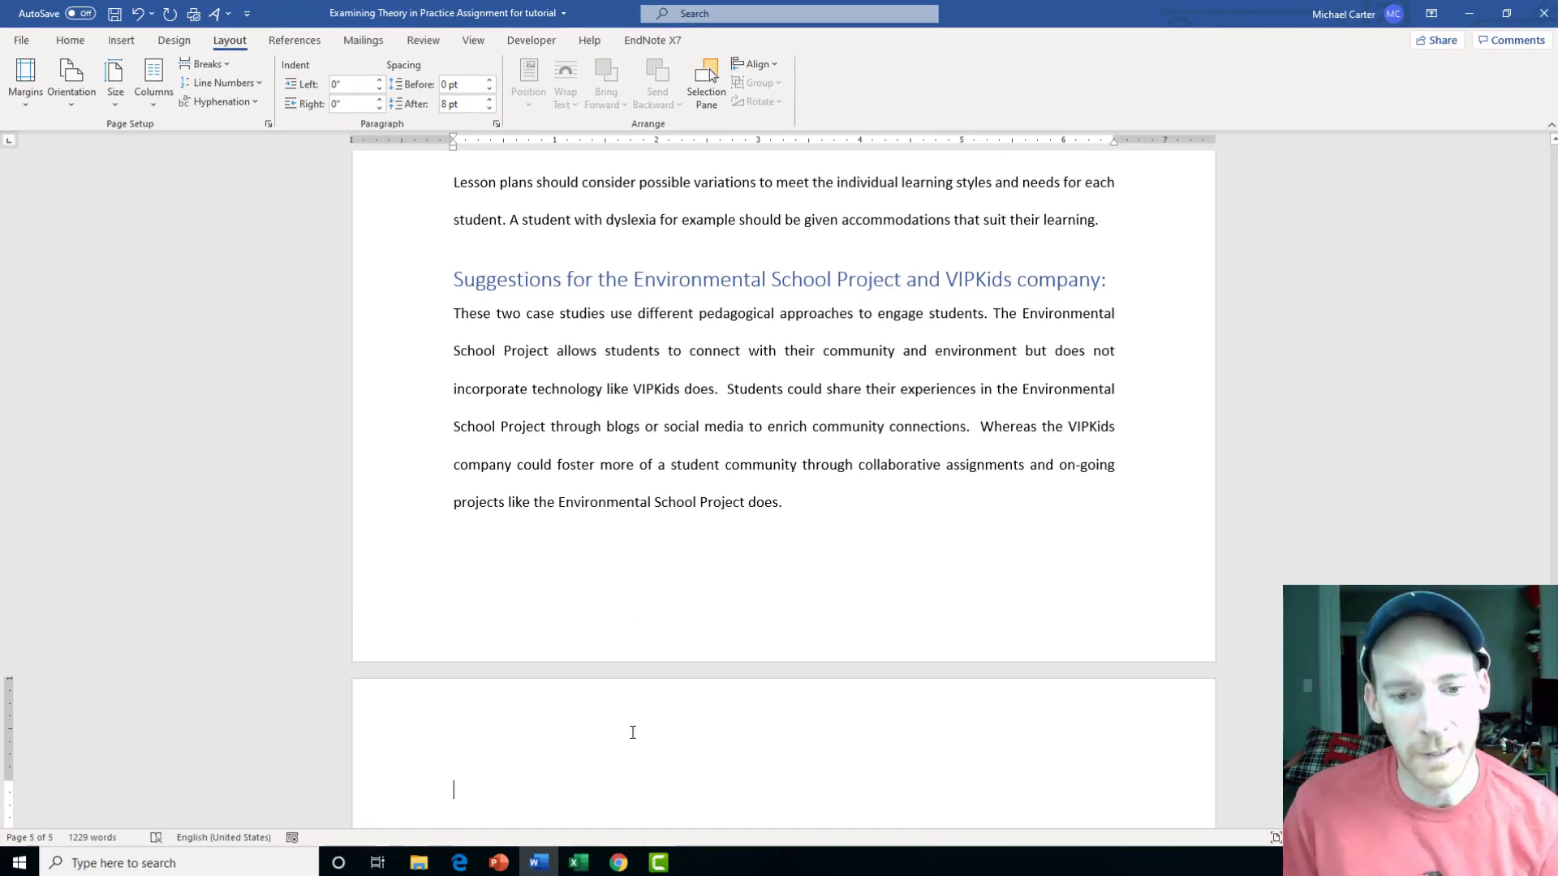
{"action": "scroll", "scroll_direction": "down", "scroll_amount": 3}
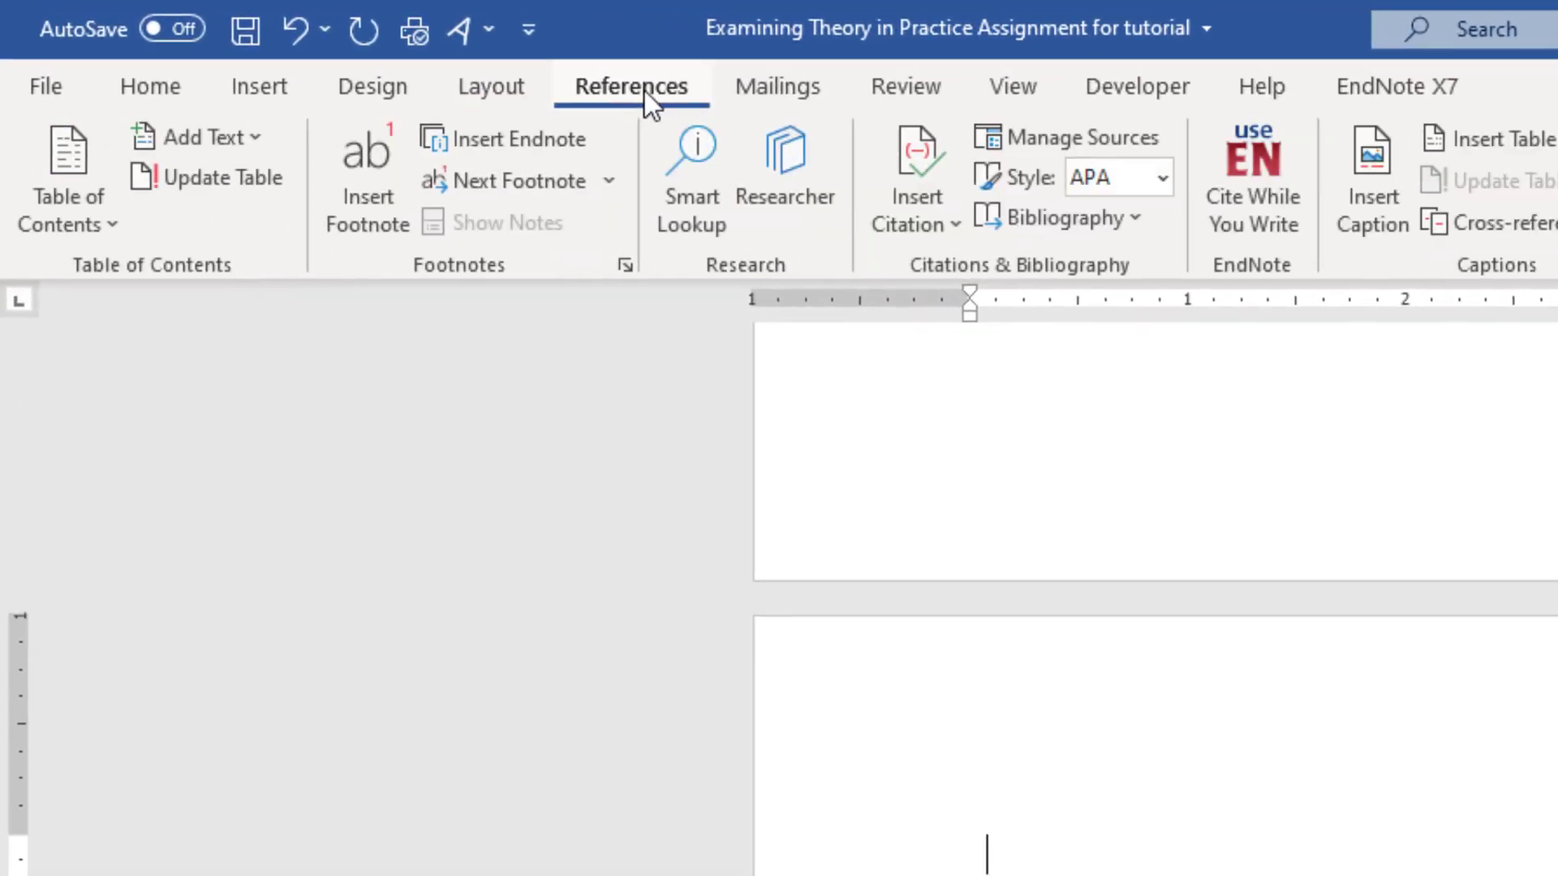
{"action": "mouse_move", "coordinate": [1063, 218]}
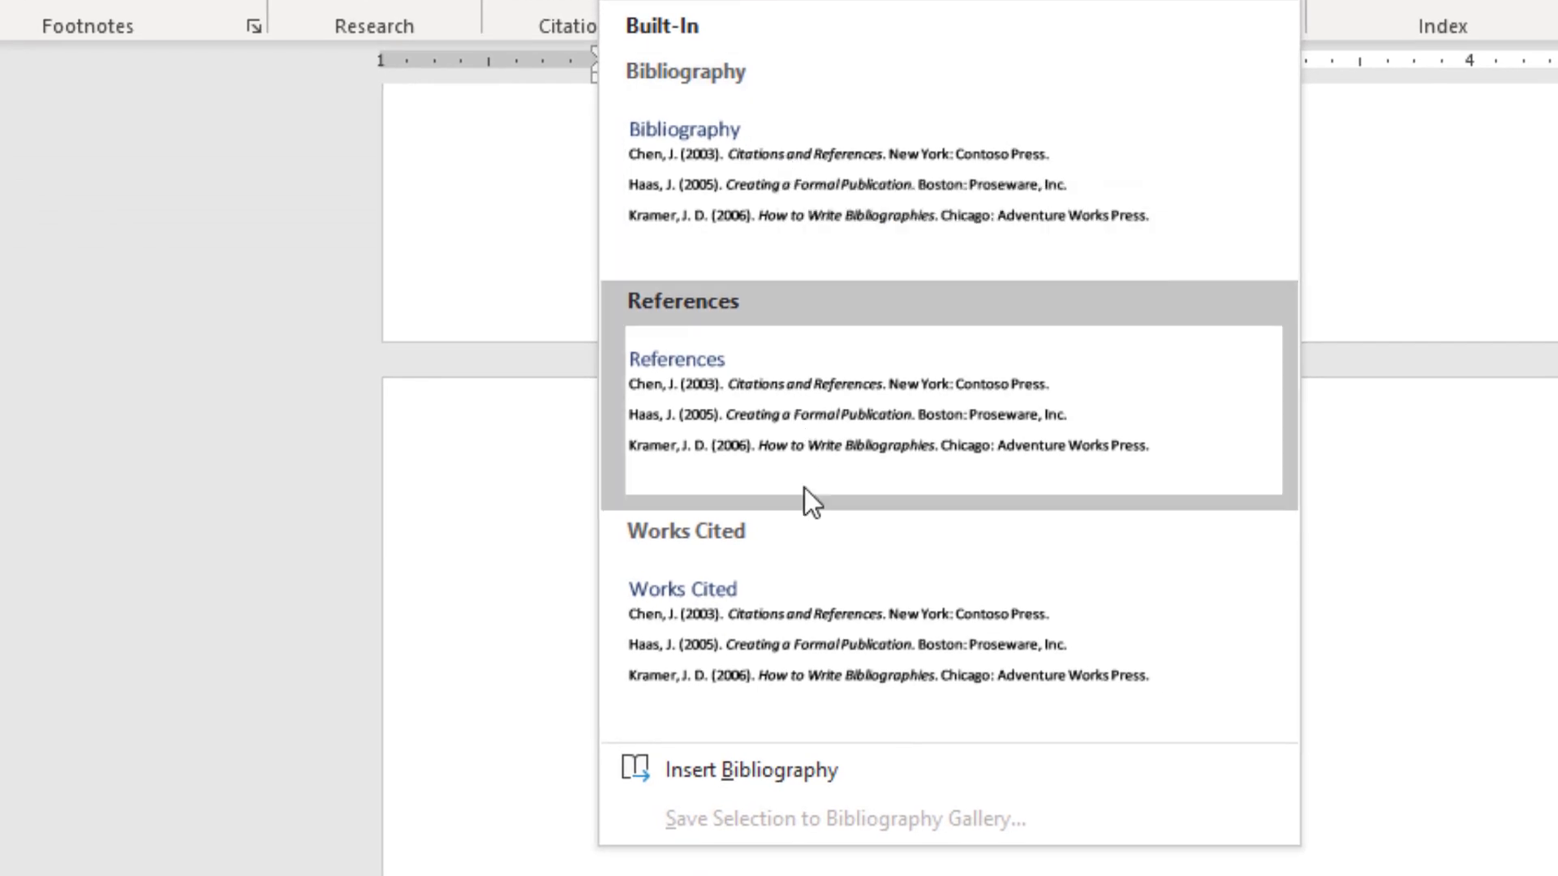
{"action": "mouse_move", "coordinate": [849, 432]}
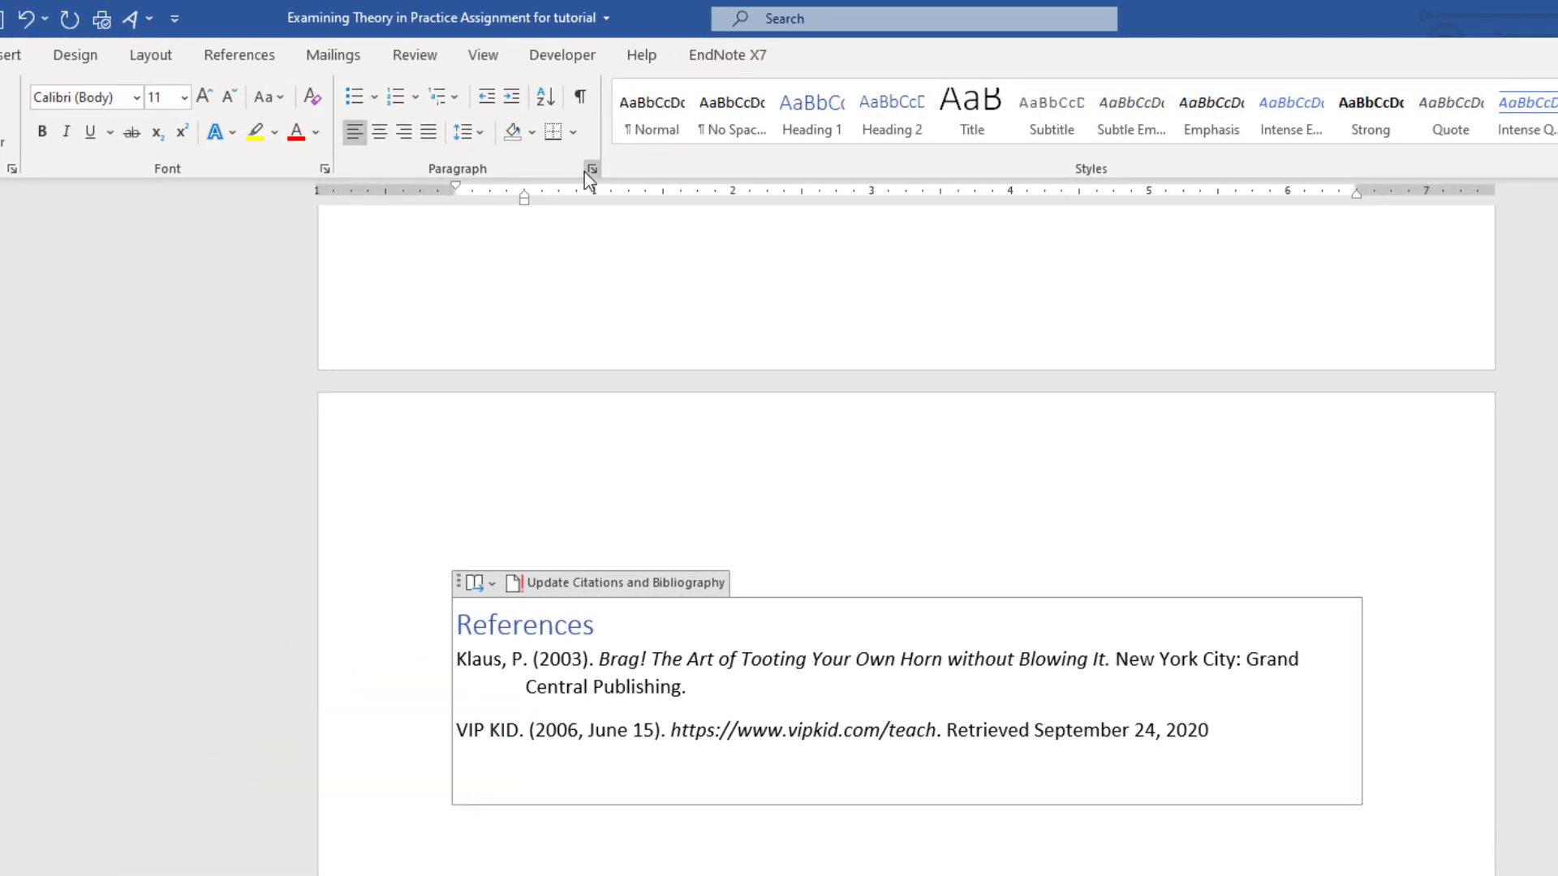
Set the References entries to 0 pt space after and Double line spacing
{"action": "left_click", "coordinate": [591, 167]}
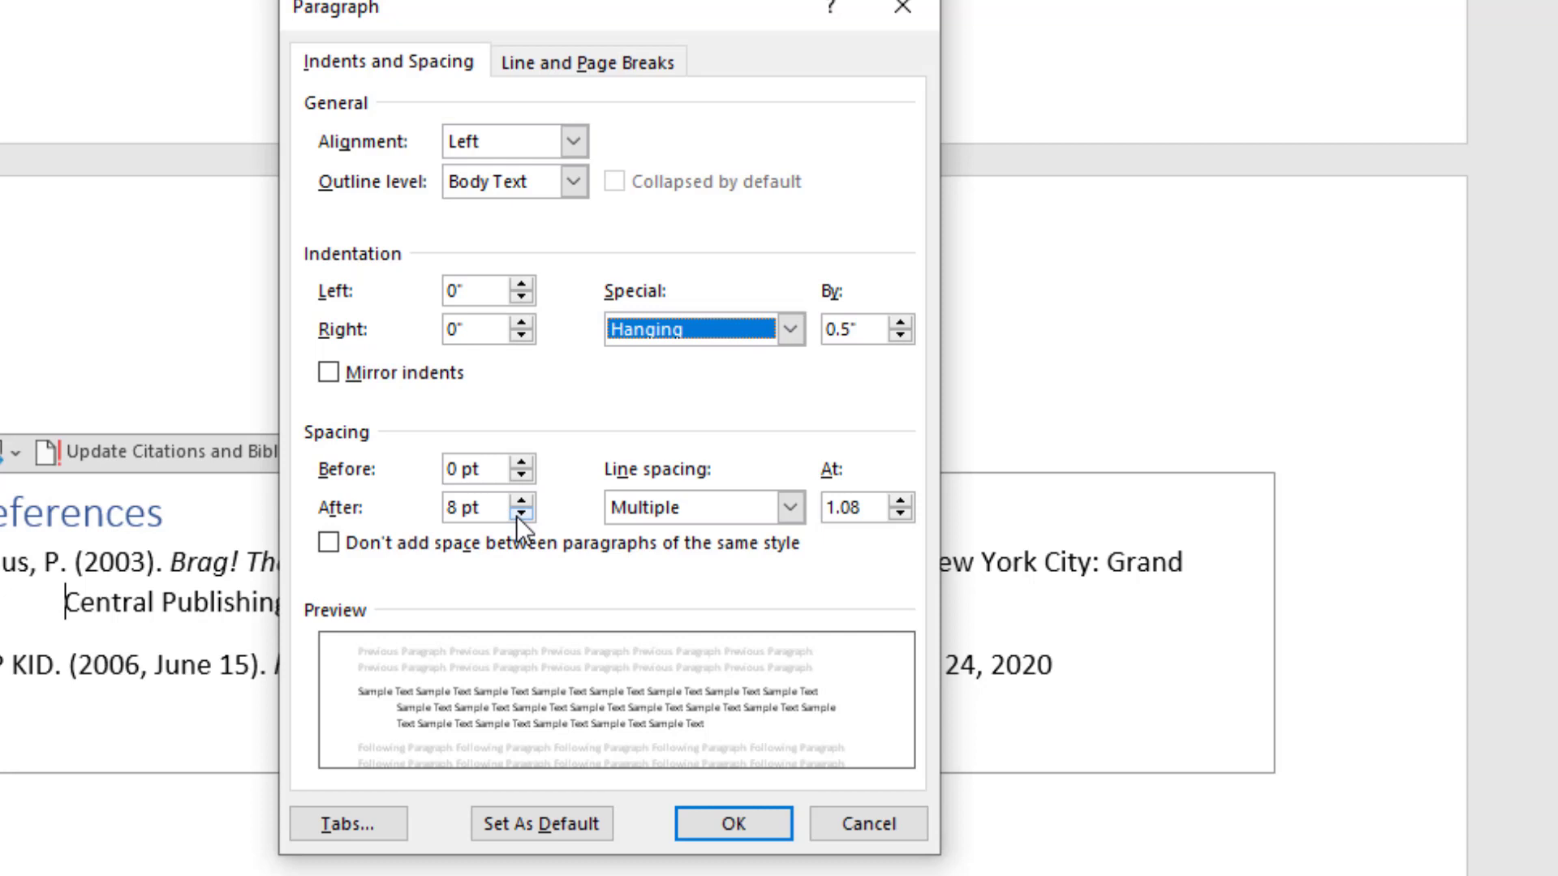
{"action": "left_click", "coordinate": [526, 515]}
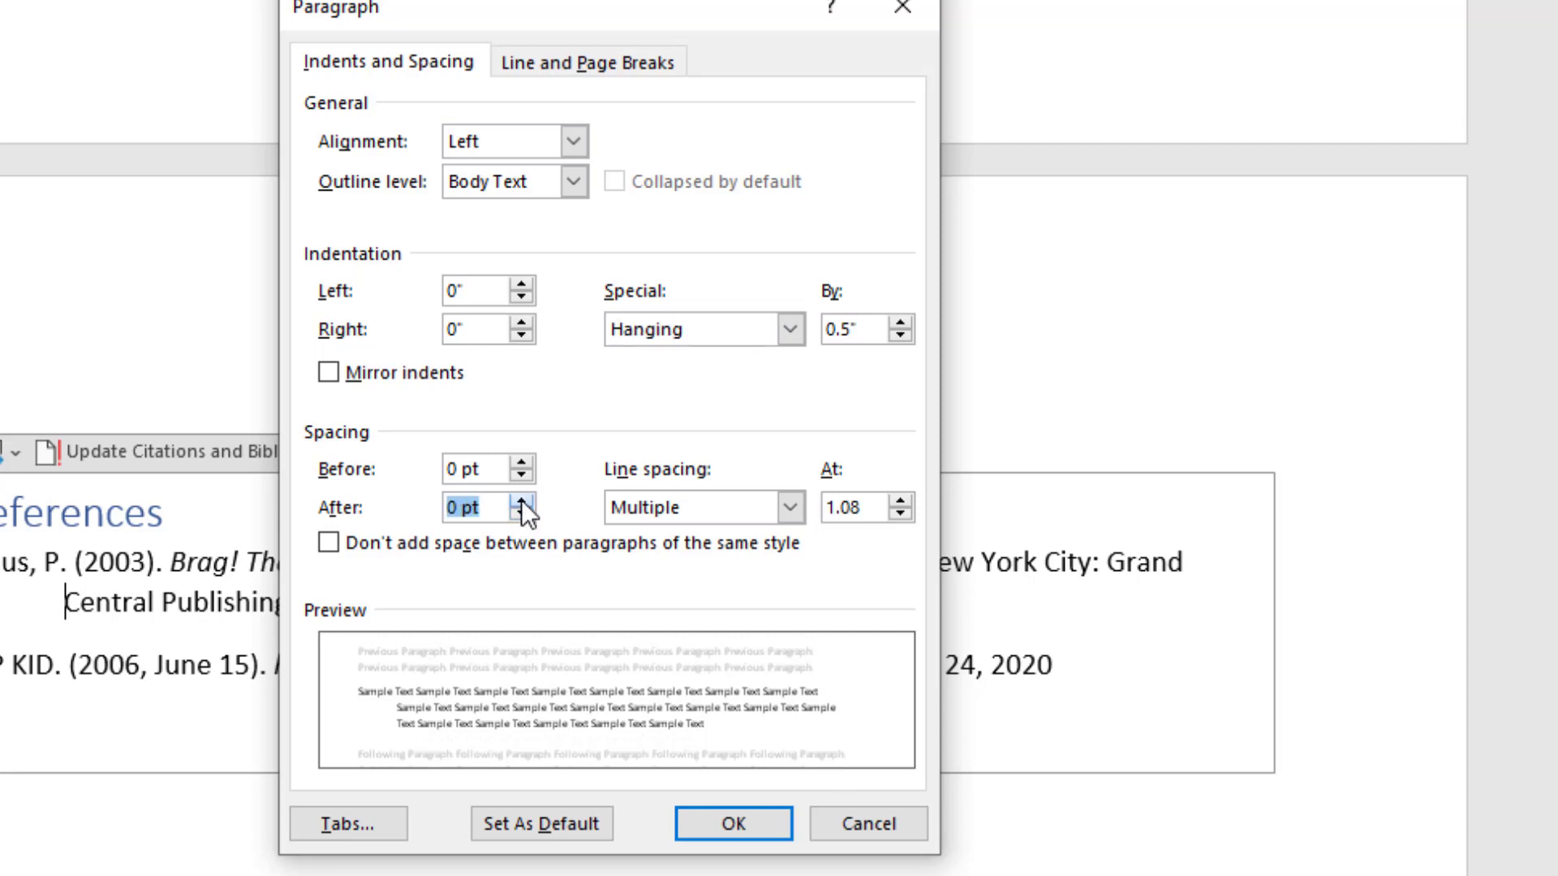
{"action": "left_click", "coordinate": [790, 506]}
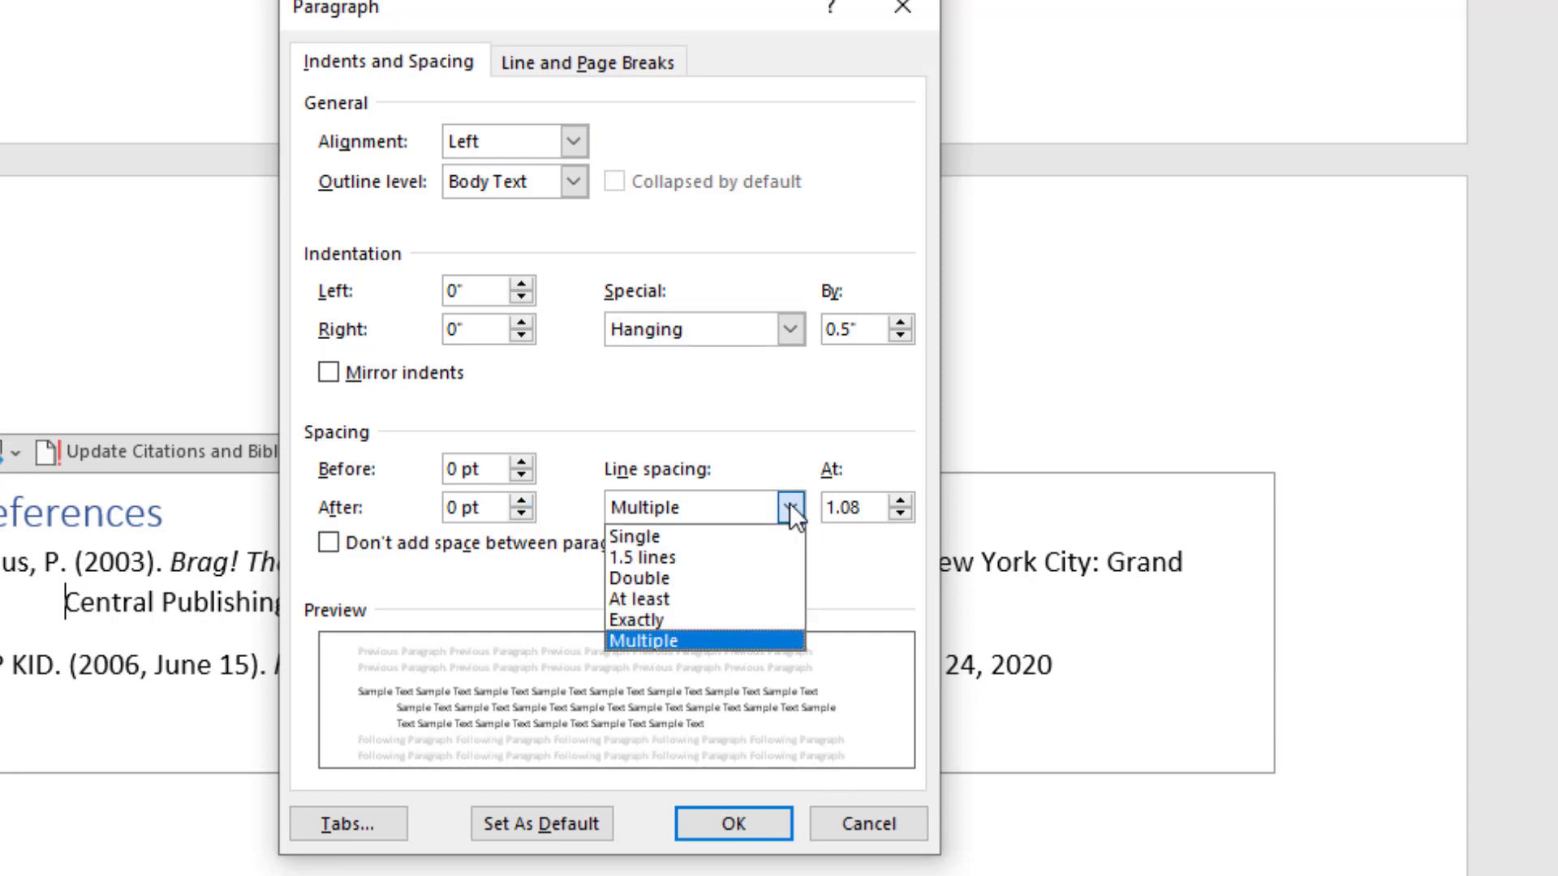
{"action": "left_click", "coordinate": [637, 577]}
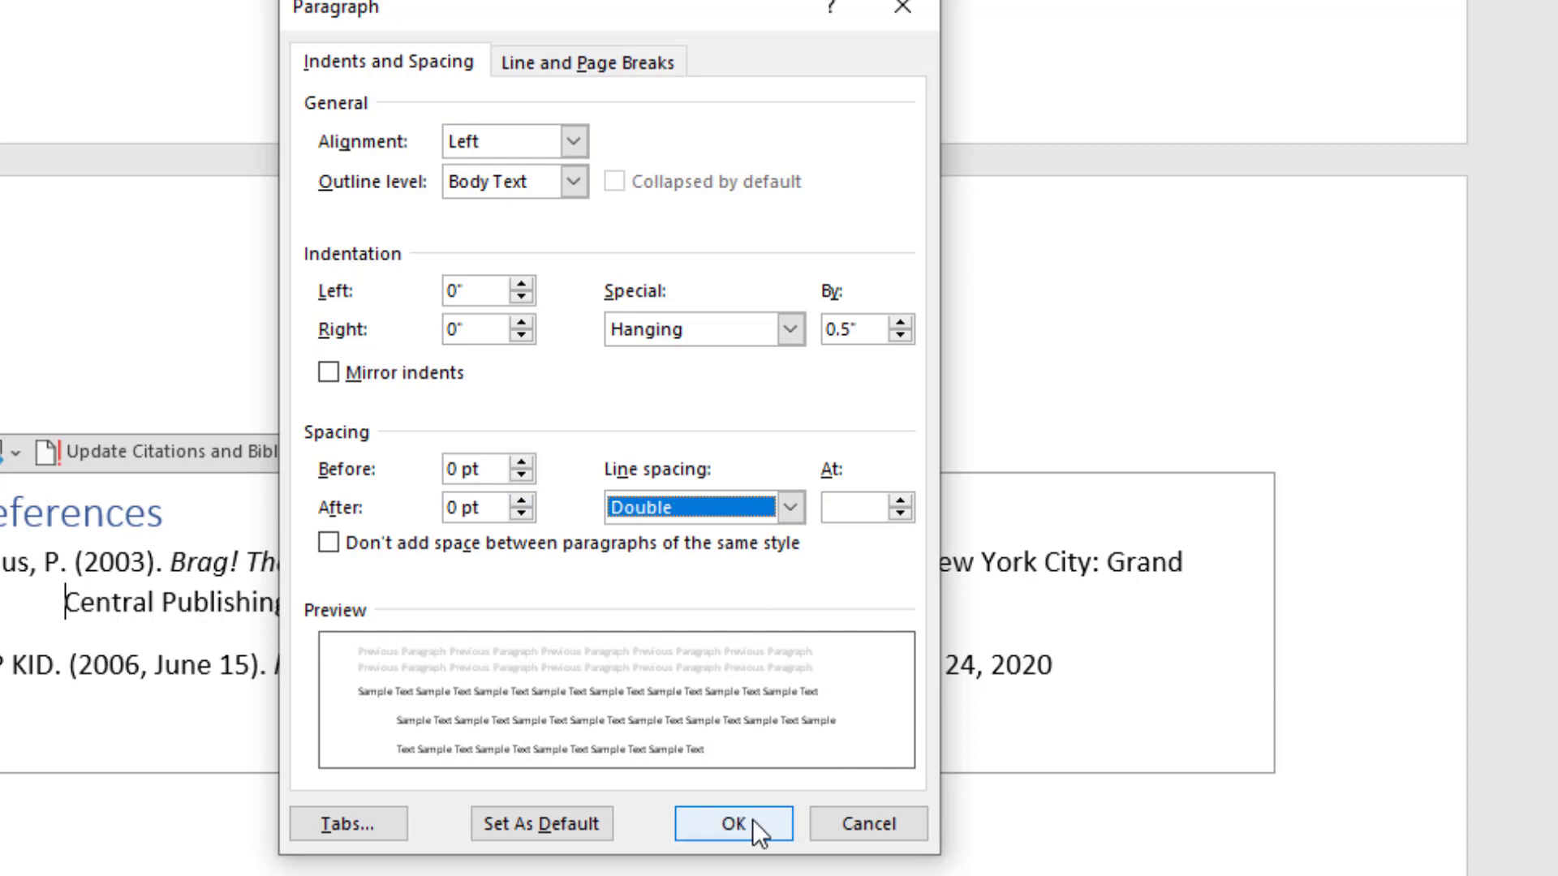
{"action": "left_click", "coordinate": [731, 824]}
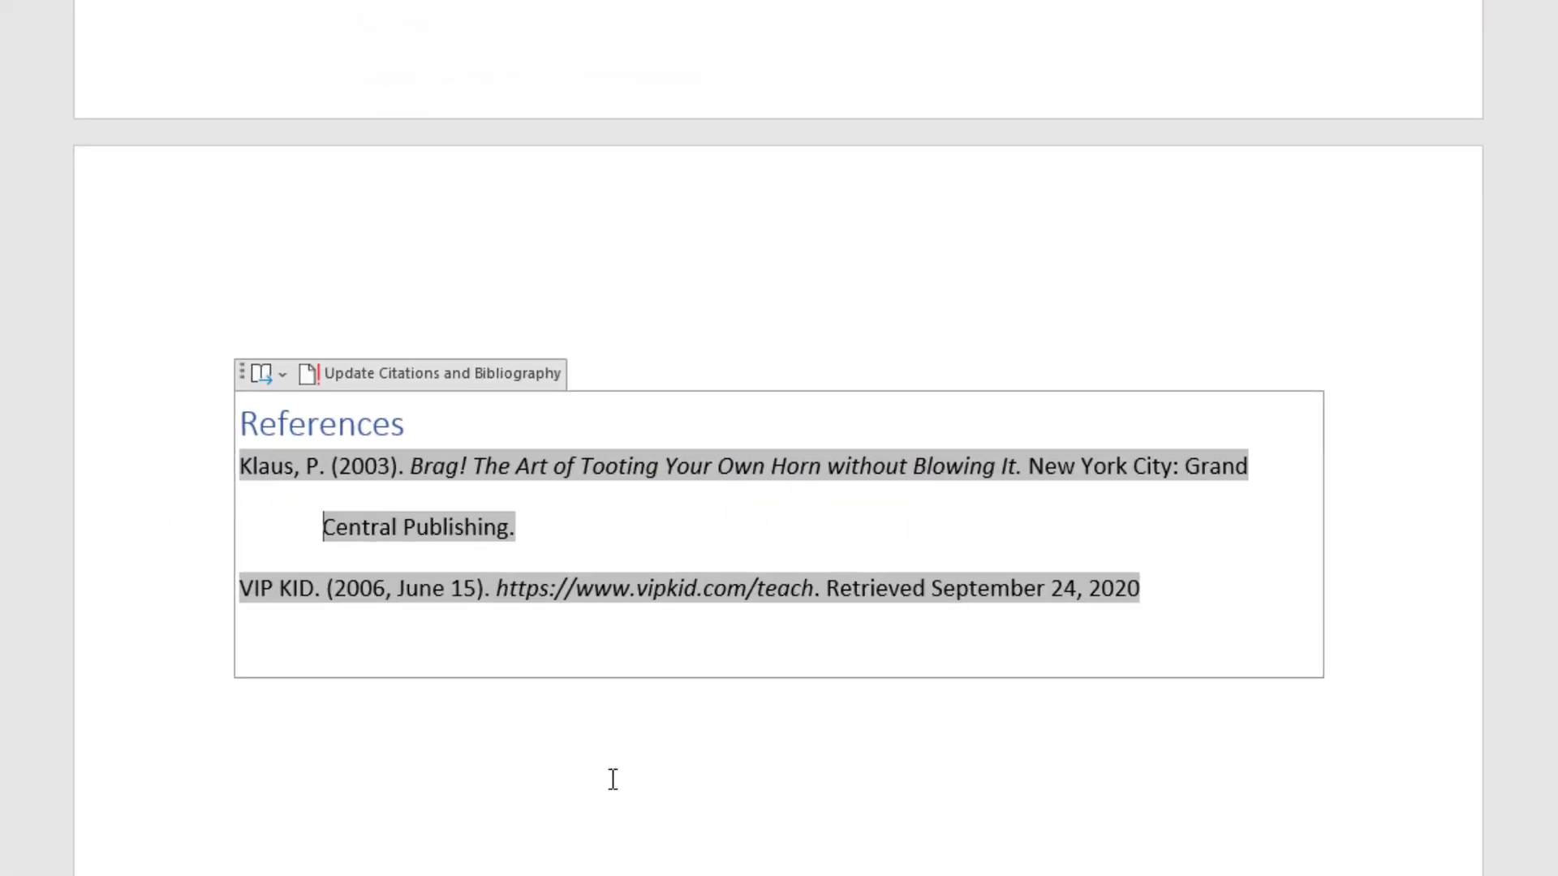